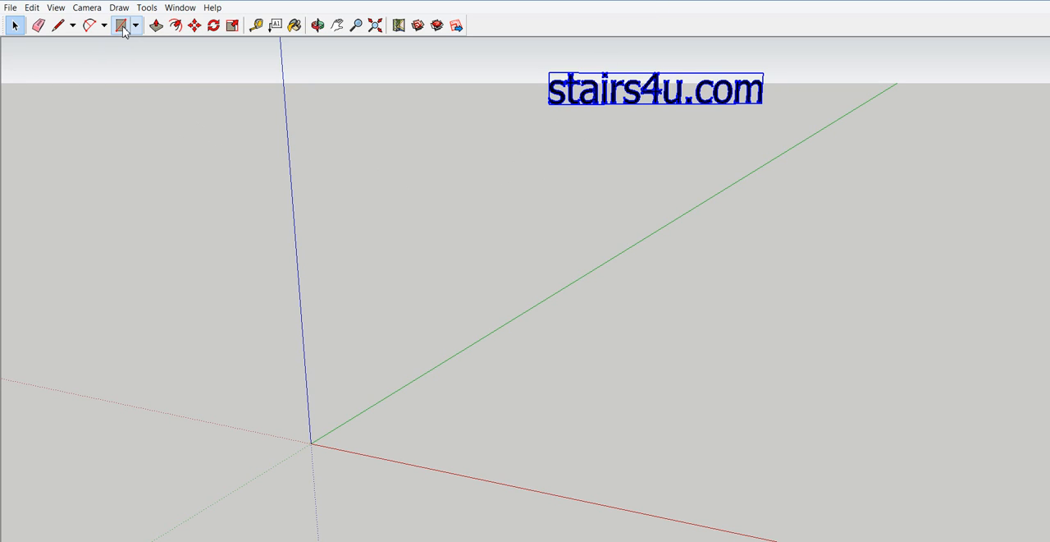
mouse_move(121, 25)
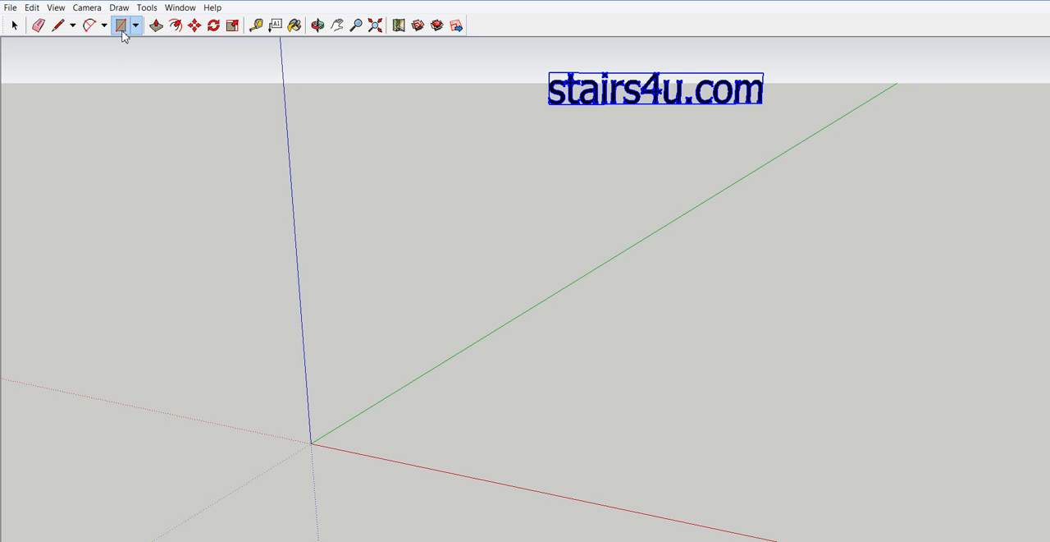
- Choose the Rectangle shape tool (after briefly selecting Circle) to start the base rectangle
click(134, 25)
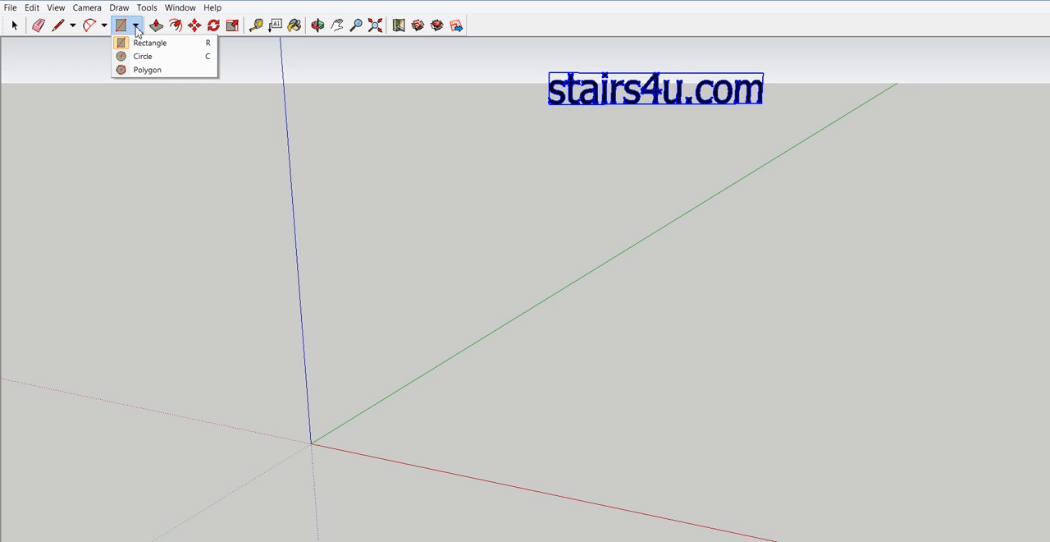
click(142, 56)
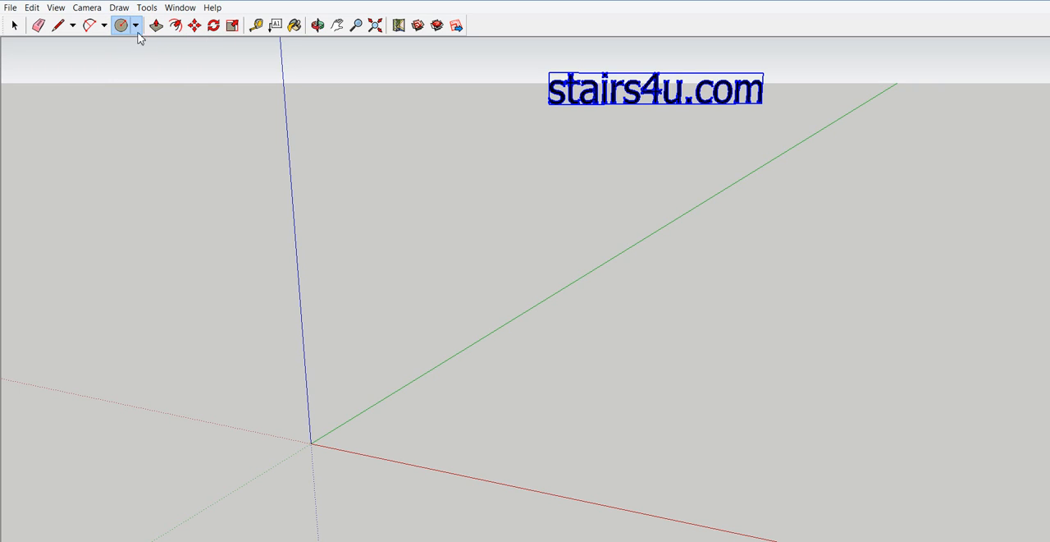
click(134, 25)
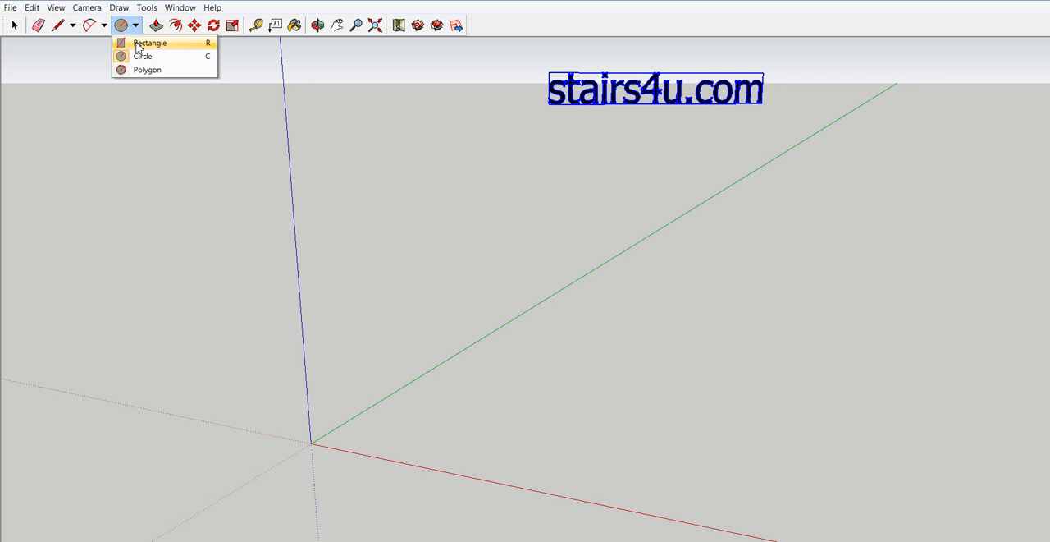
click(151, 43)
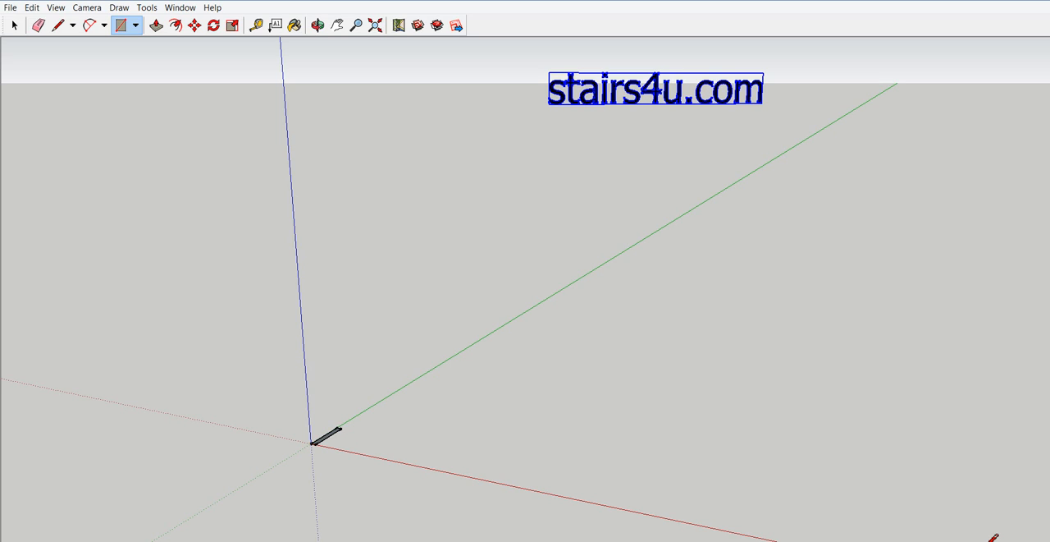
mouse_move(693, 476)
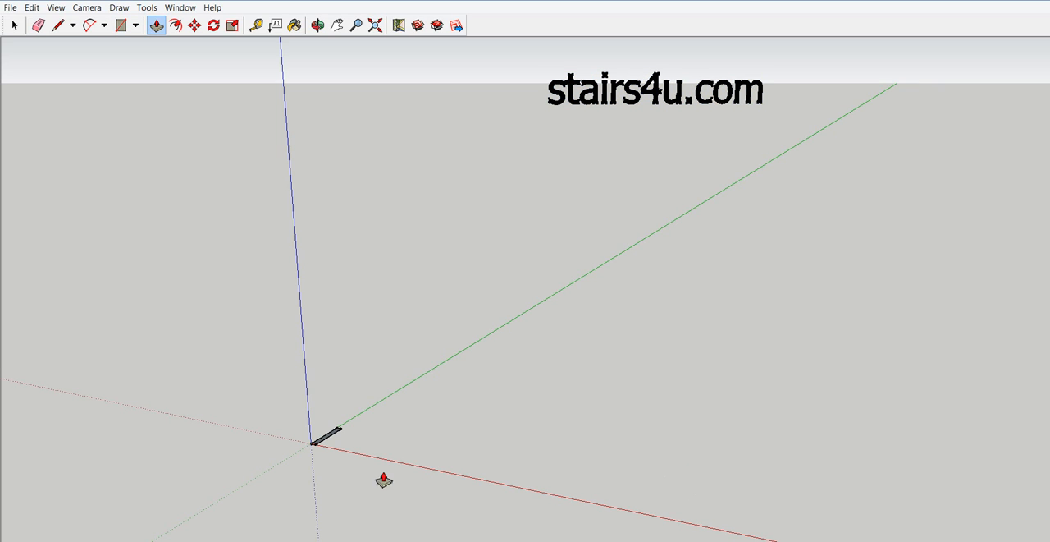
mouse_move(317, 375)
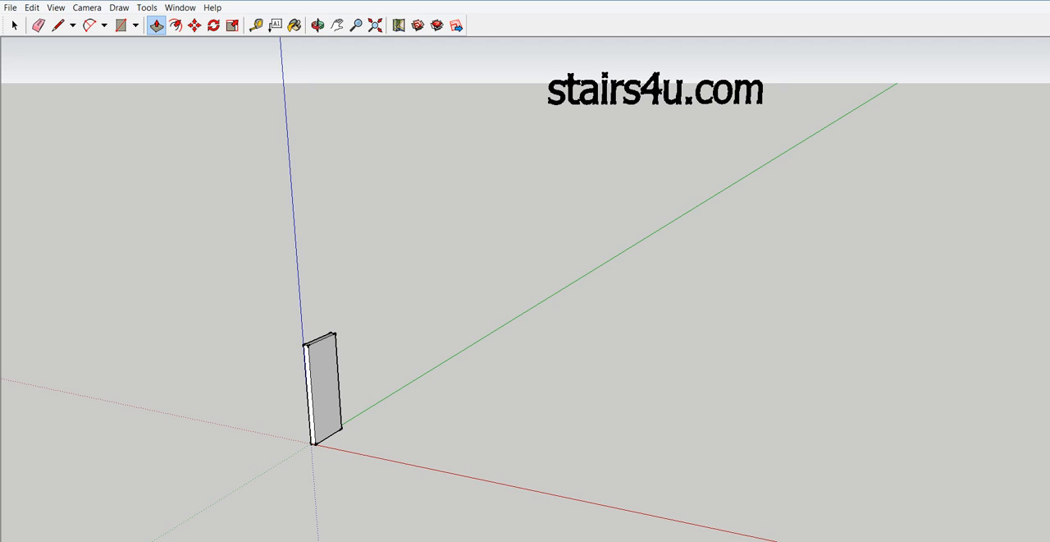
mouse_move(622, 412)
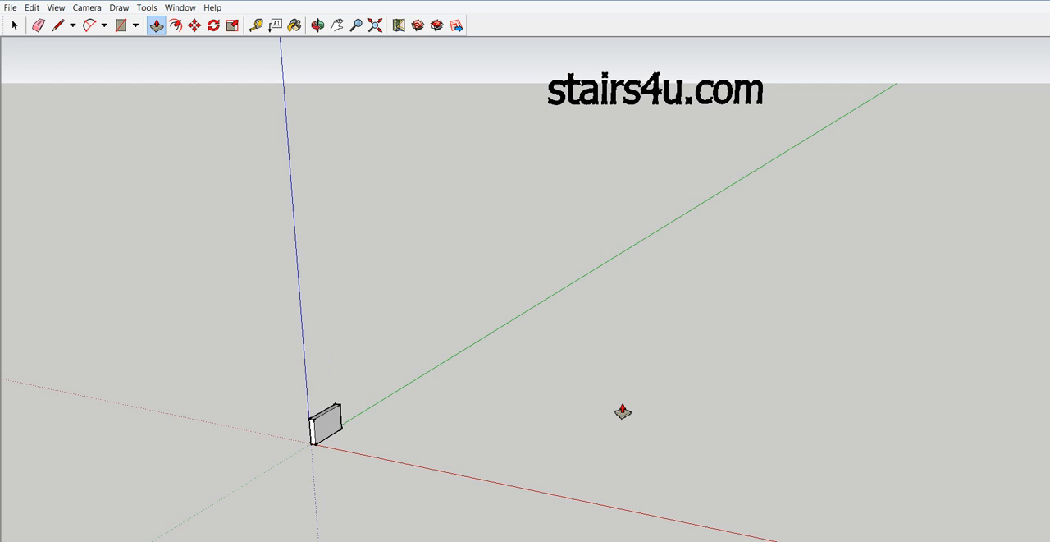
mouse_move(320, 459)
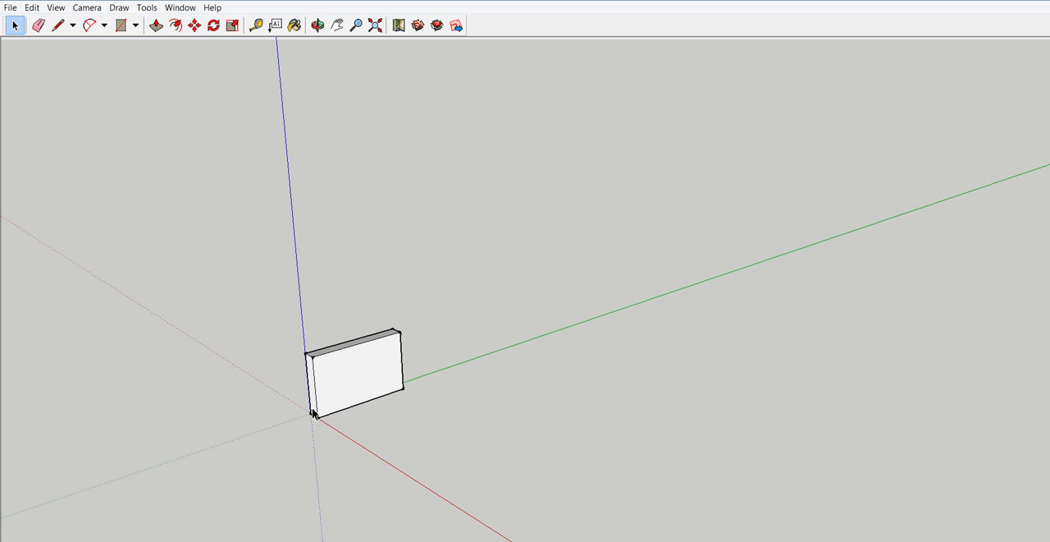
mouse_move(312, 402)
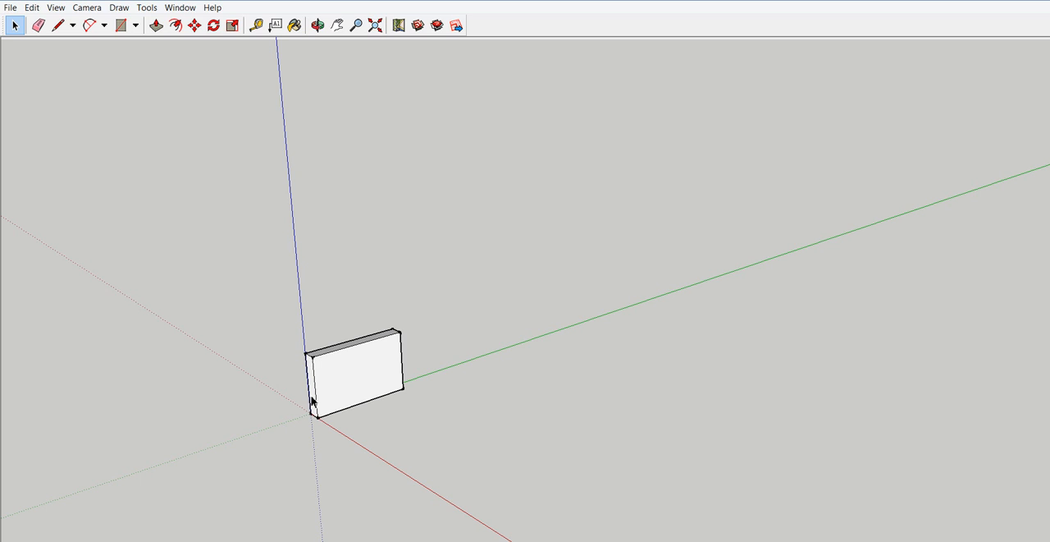
mouse_move(381, 348)
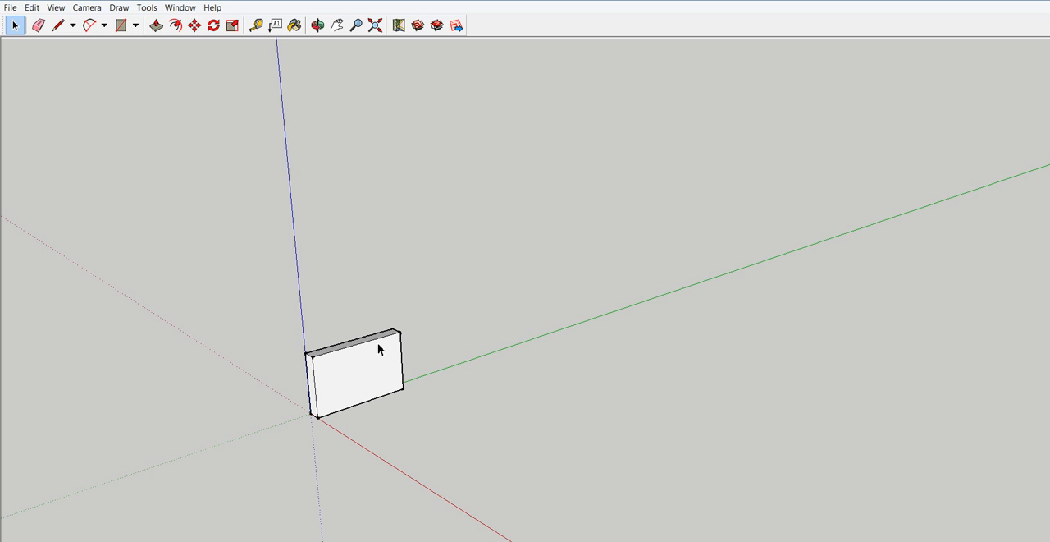
click(318, 25)
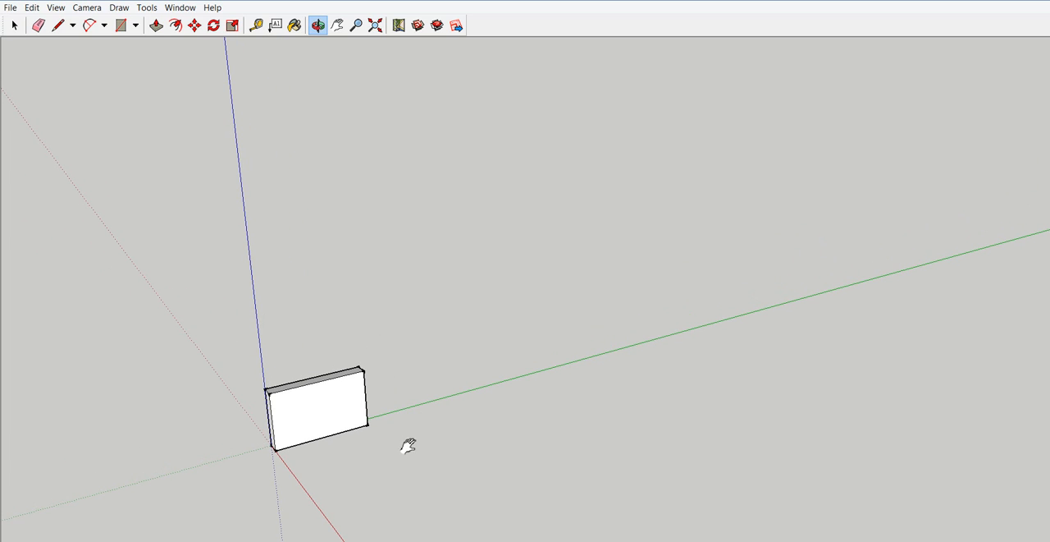
click(13, 25)
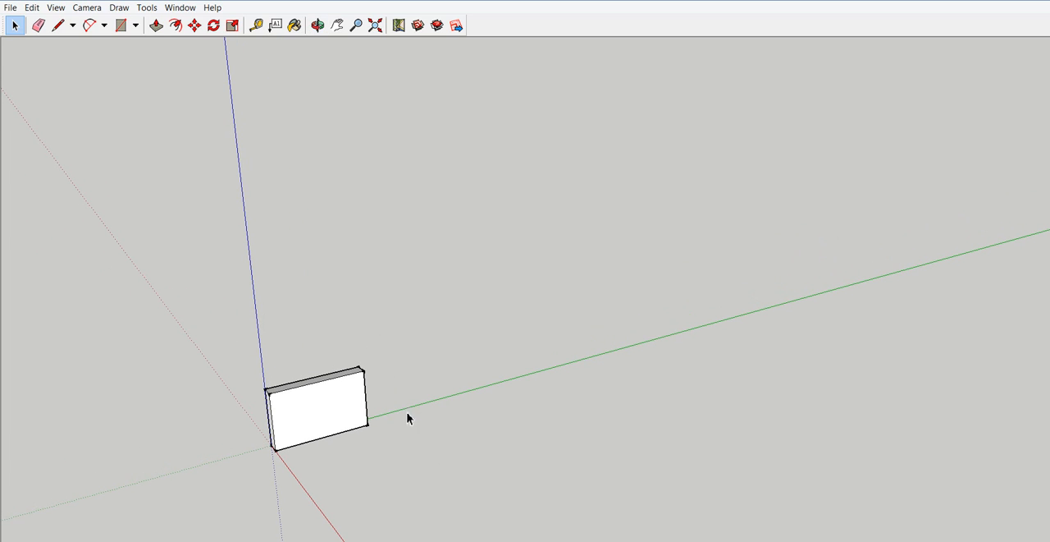
- Select the whole slab and place a duplicate raised higher and further along
drag(409, 419, 304, 460)
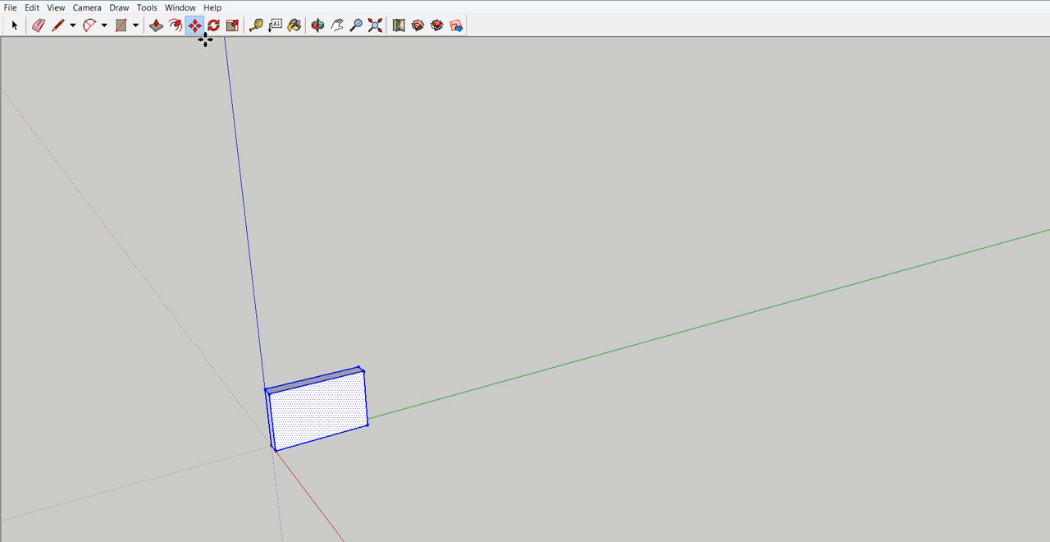
mouse_move(296, 296)
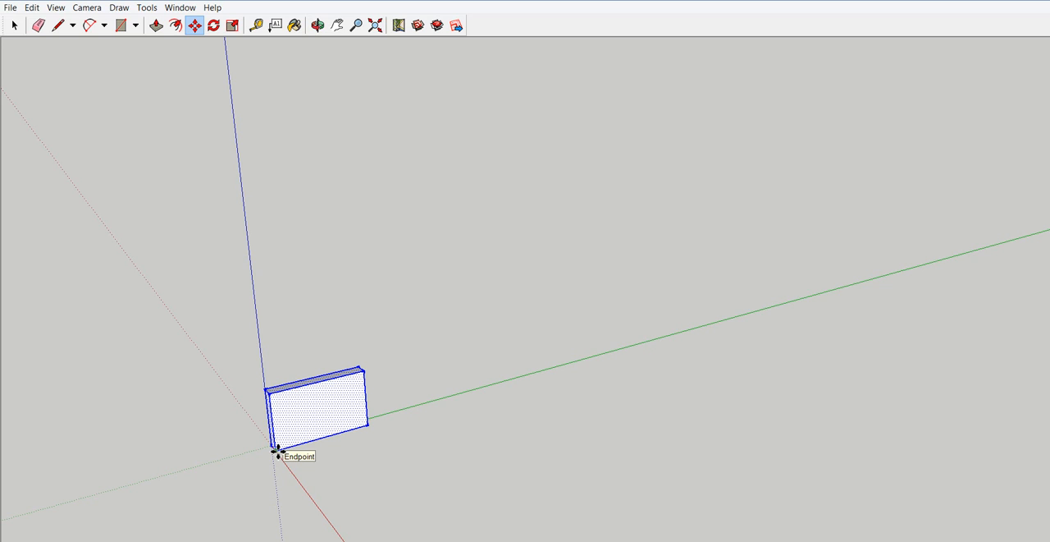
mouse_move(279, 449)
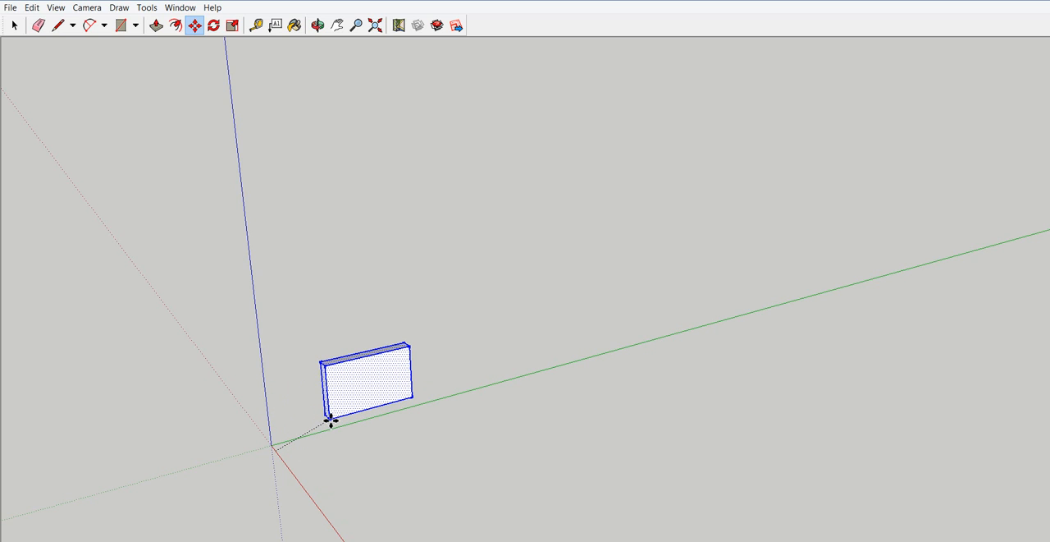
drag(365, 381, 320, 414)
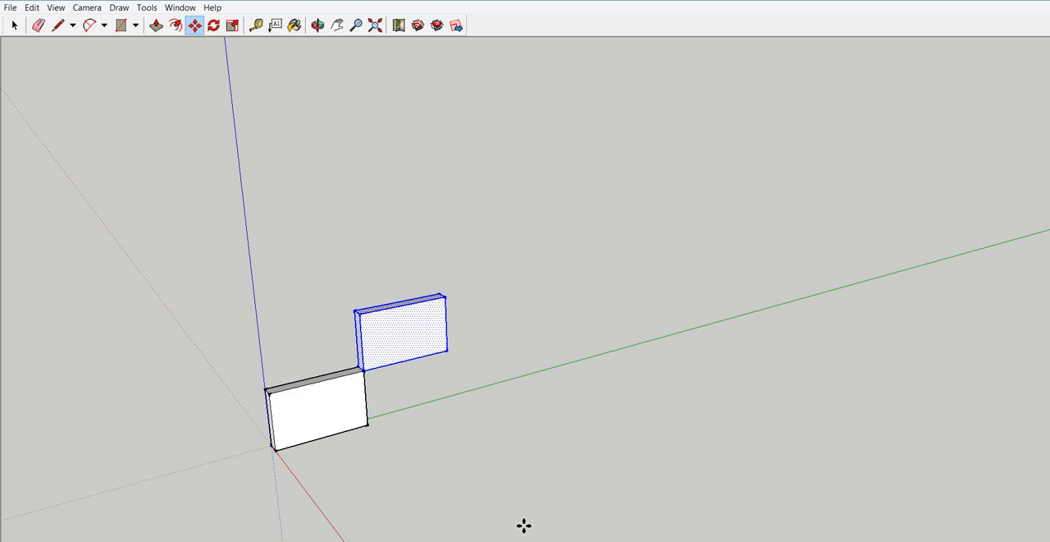
mouse_move(427, 463)
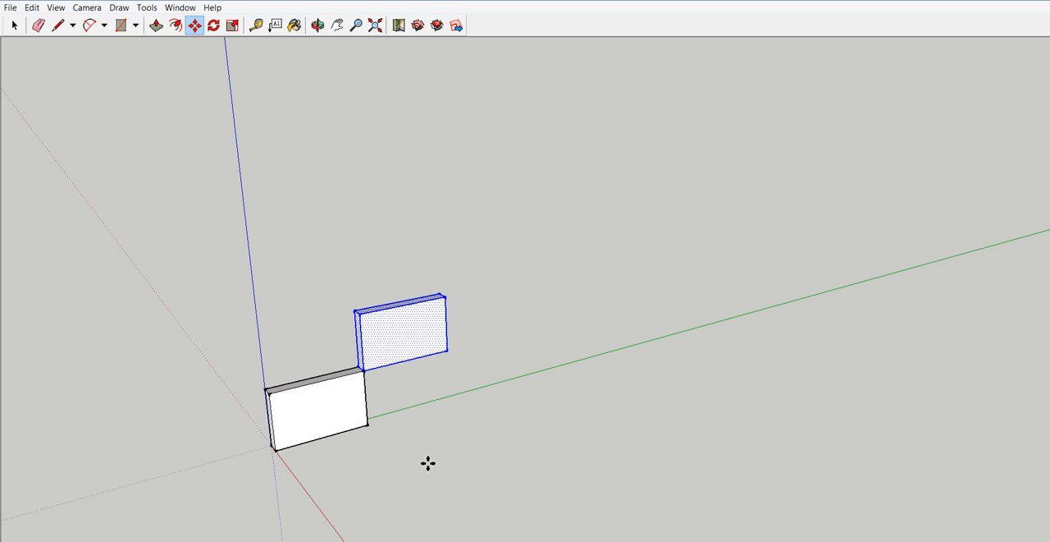
mouse_move(419, 334)
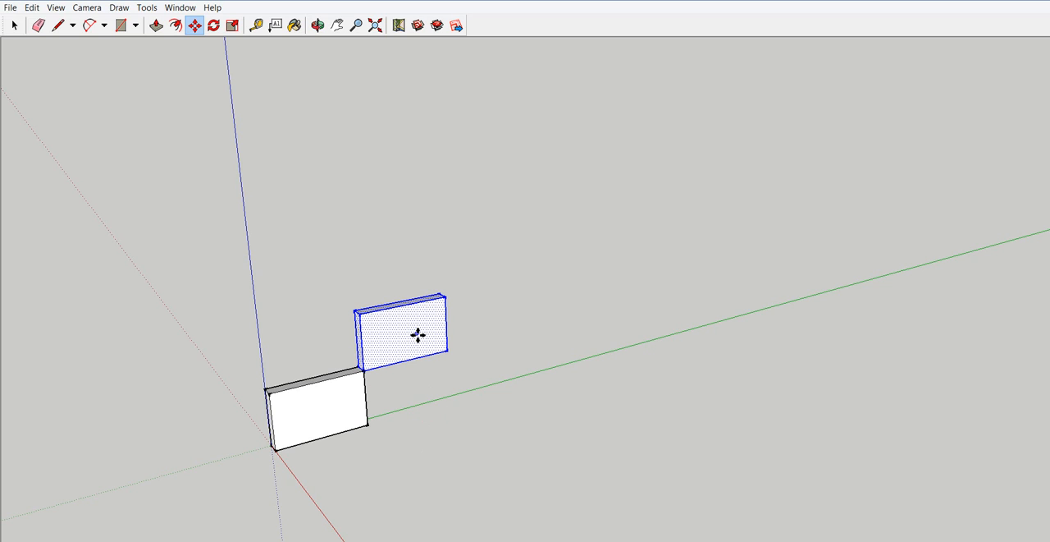
mouse_move(417, 335)
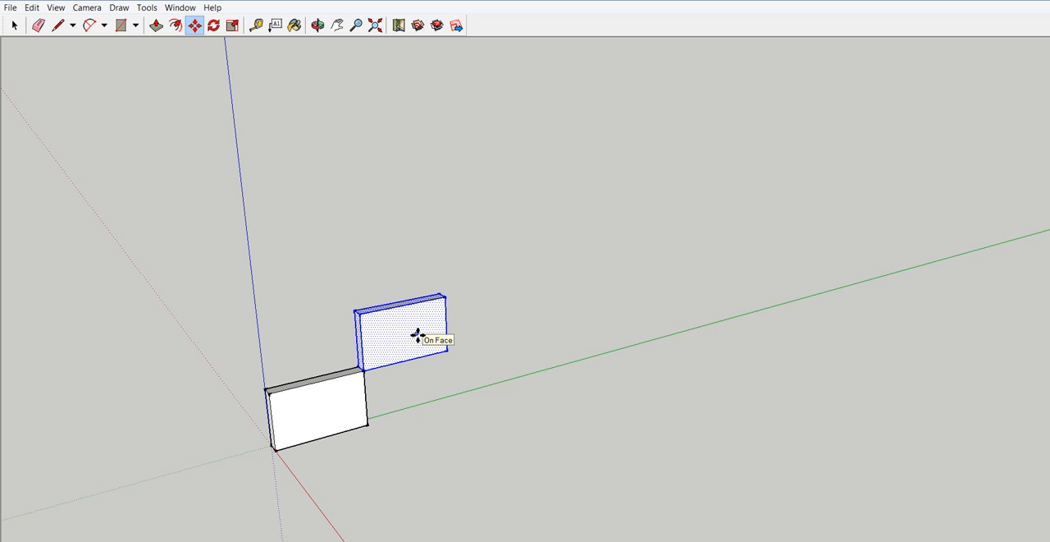
mouse_move(955, 536)
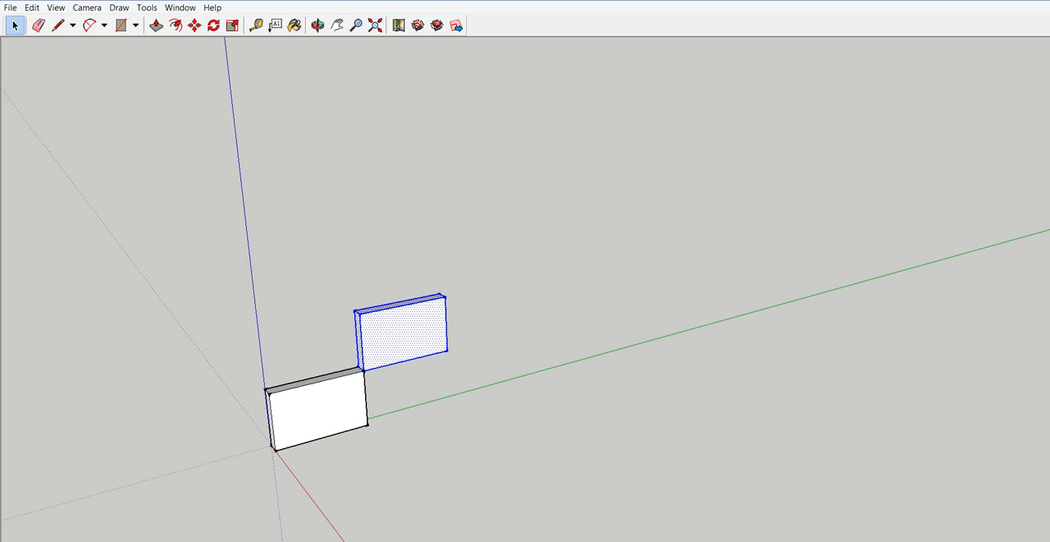
mouse_move(584, 345)
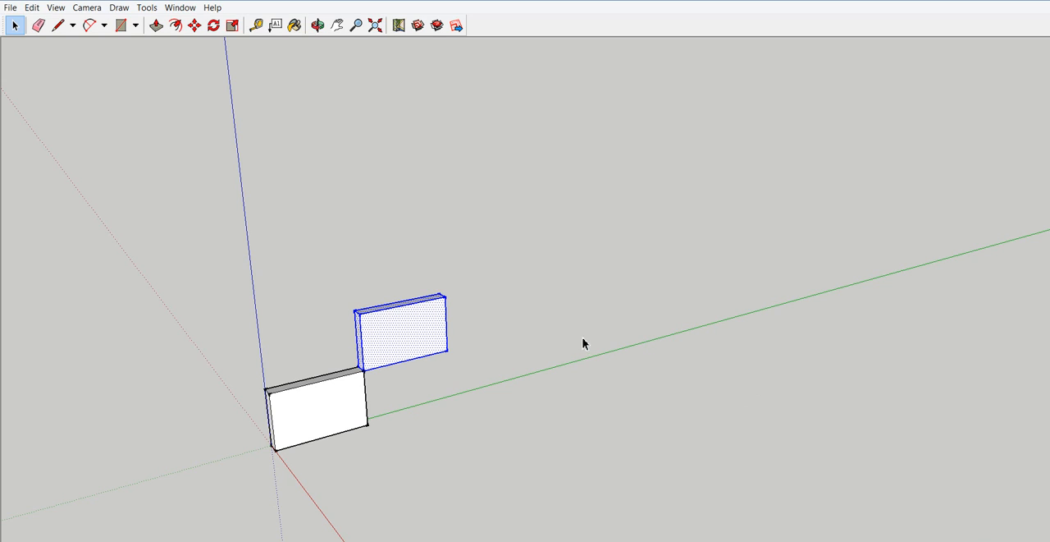
mouse_move(530, 353)
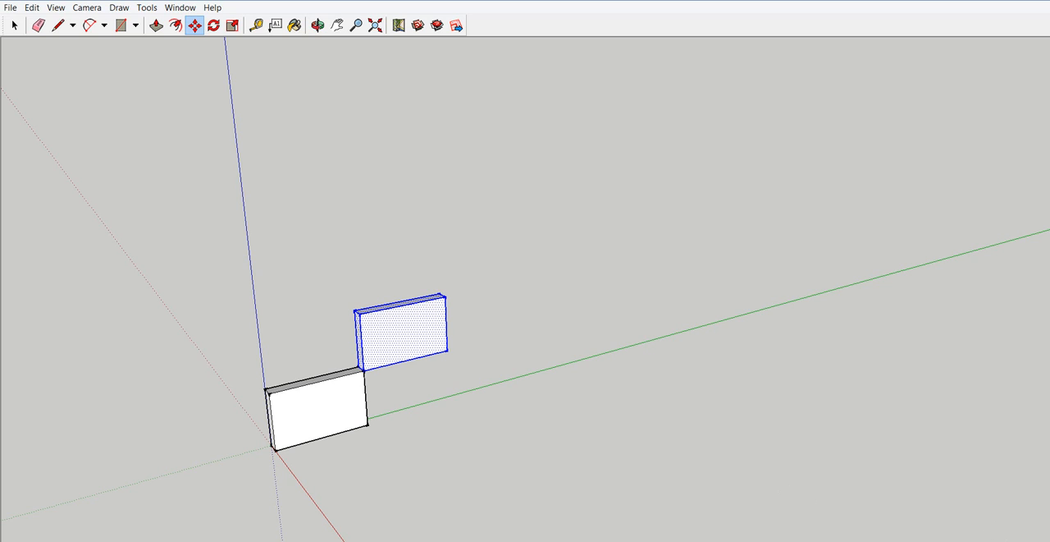
mouse_move(852, 462)
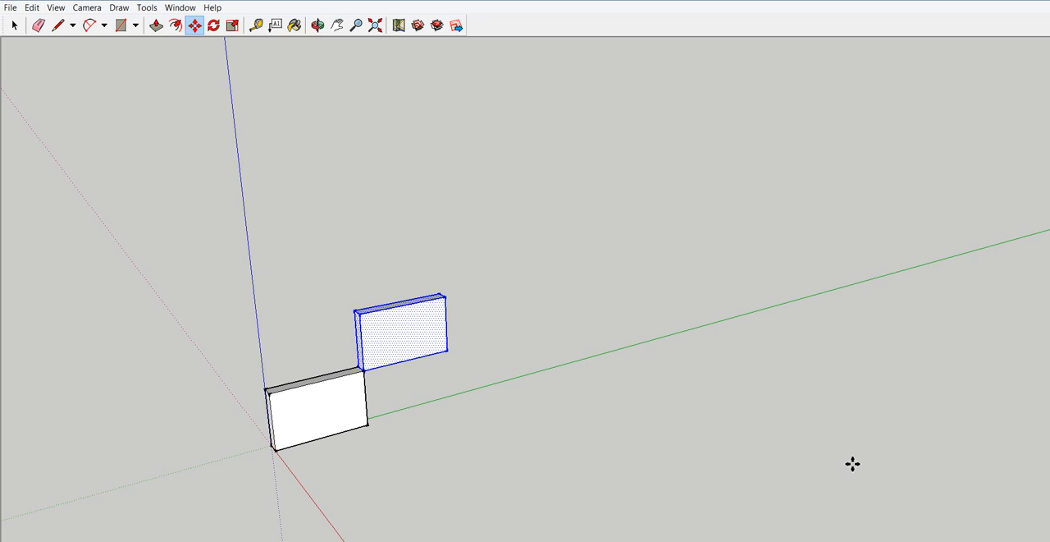
mouse_move(461, 355)
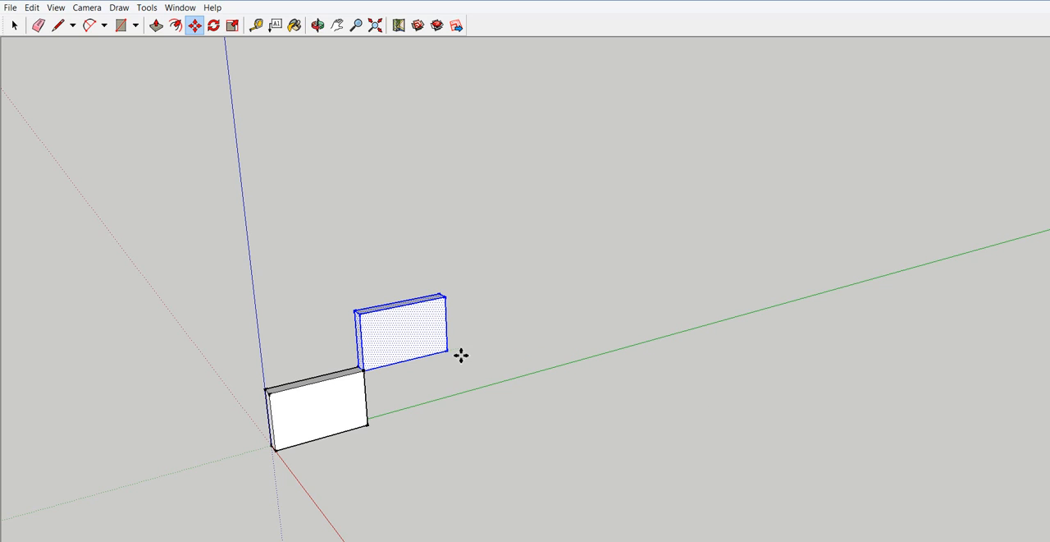
- Drop the board copy at the upper corner of the first board as the next step
click(13, 25)
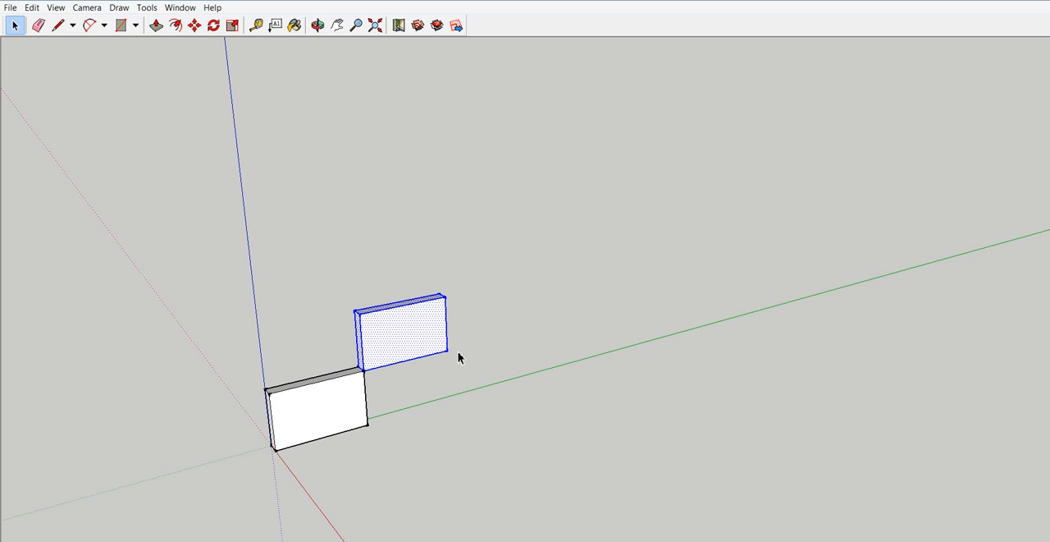
mouse_move(458, 358)
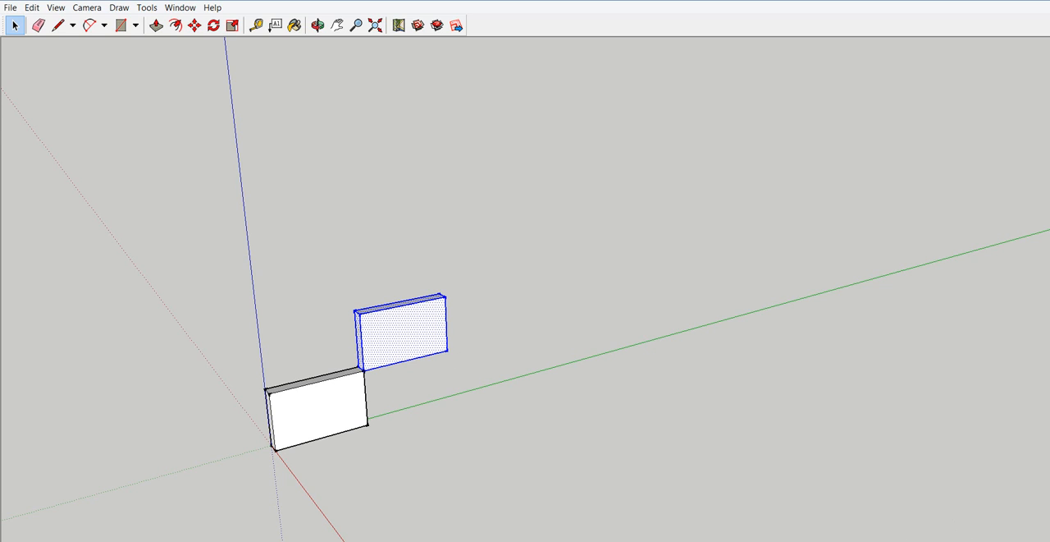
mouse_move(463, 298)
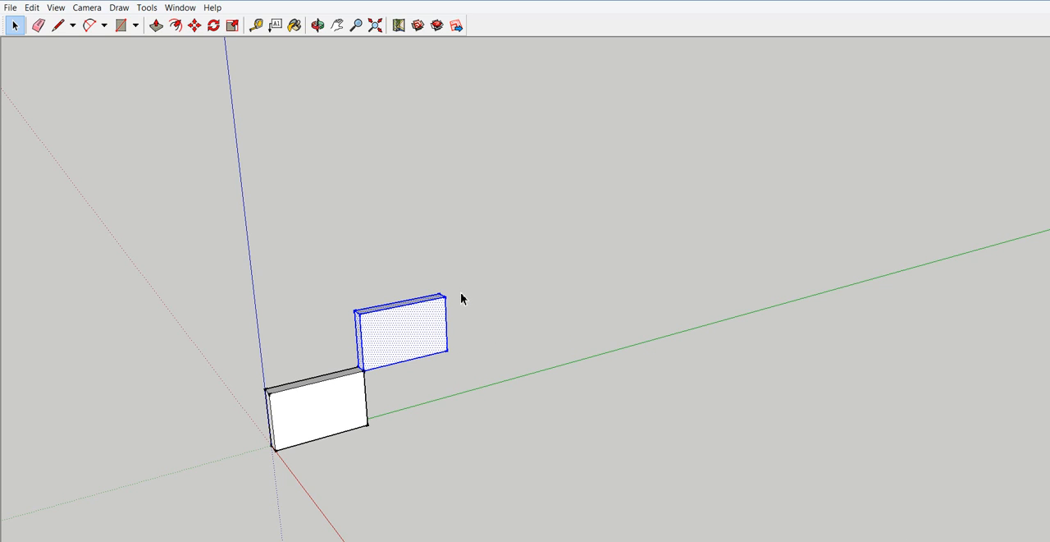
key(Delete)
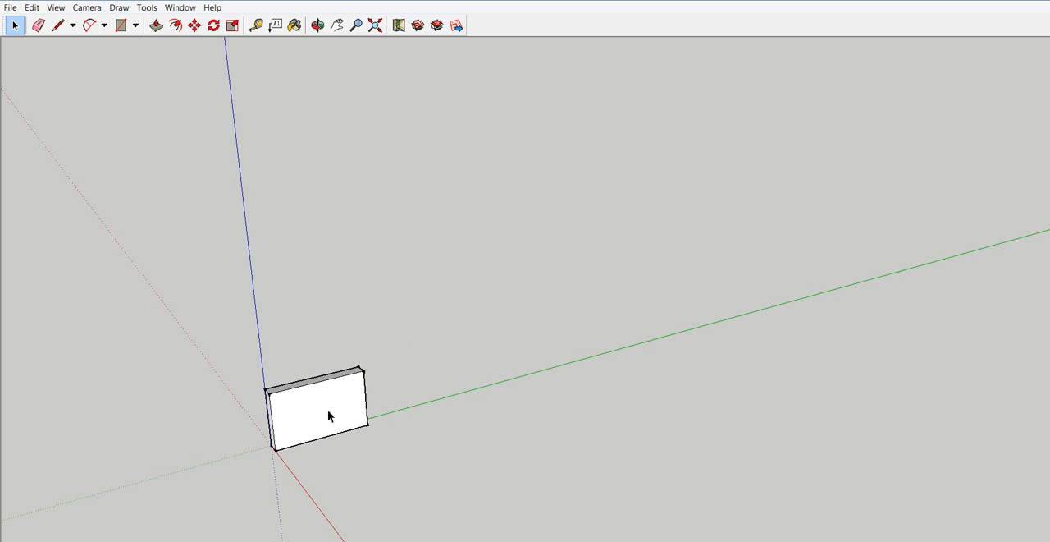
click(315, 407)
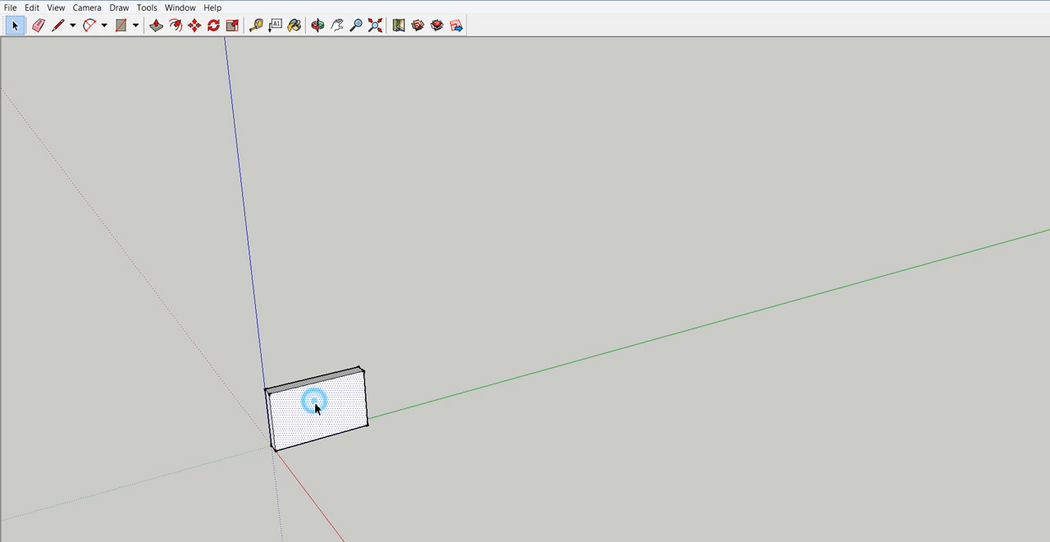
click(315, 407)
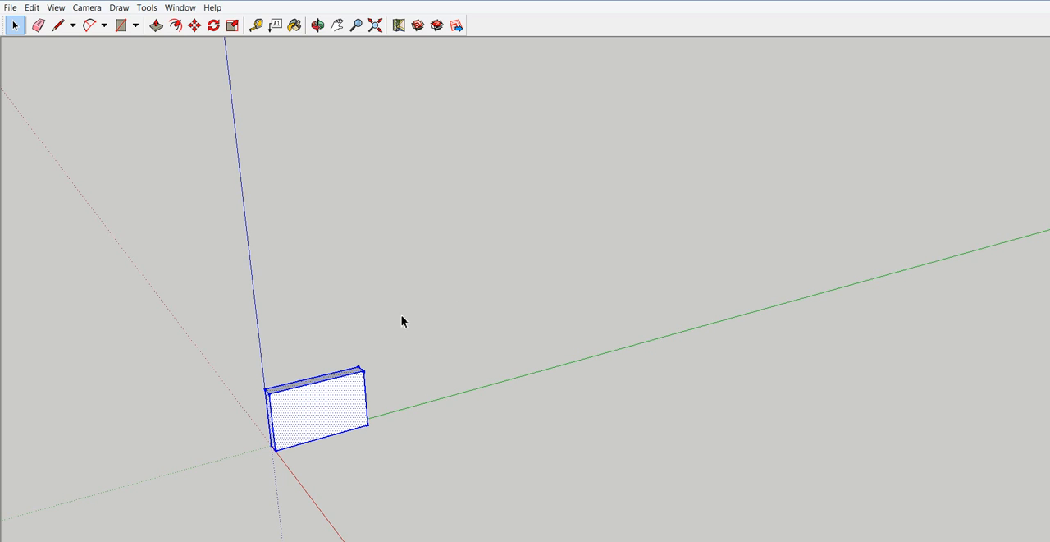
mouse_move(412, 414)
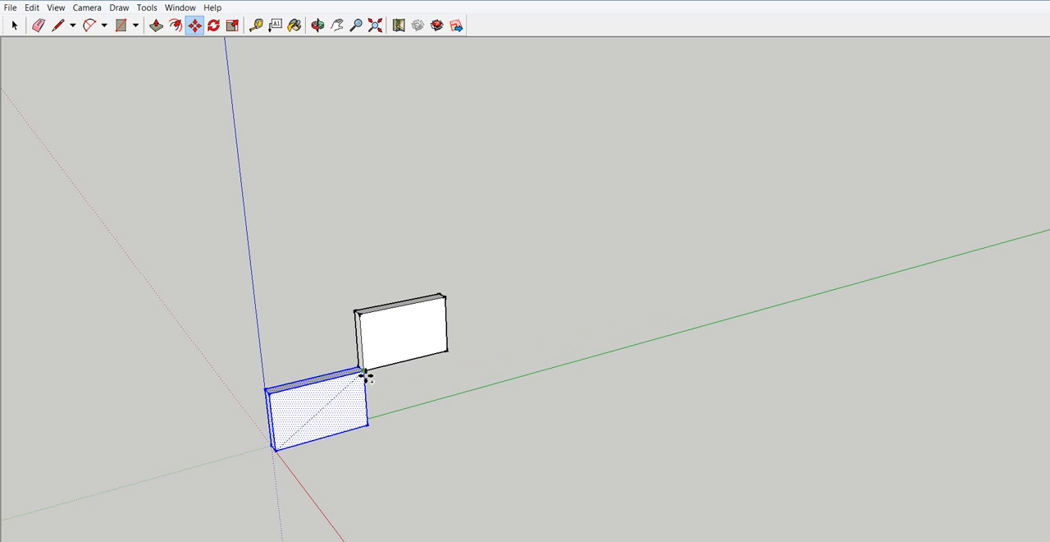
- Place the copy at the step corner so five boards rise evenly, then inspect the alignment
click(402, 328)
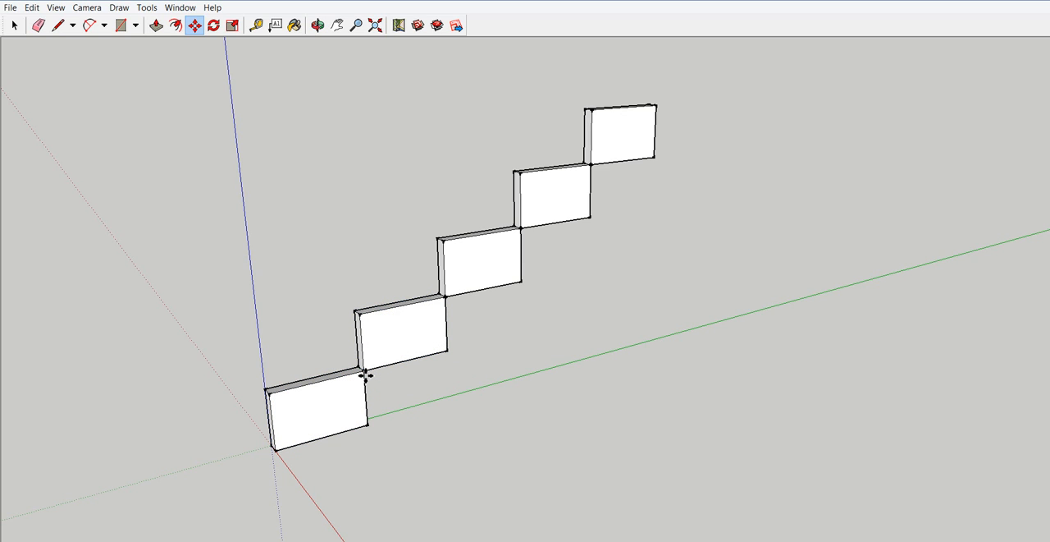
mouse_move(636, 130)
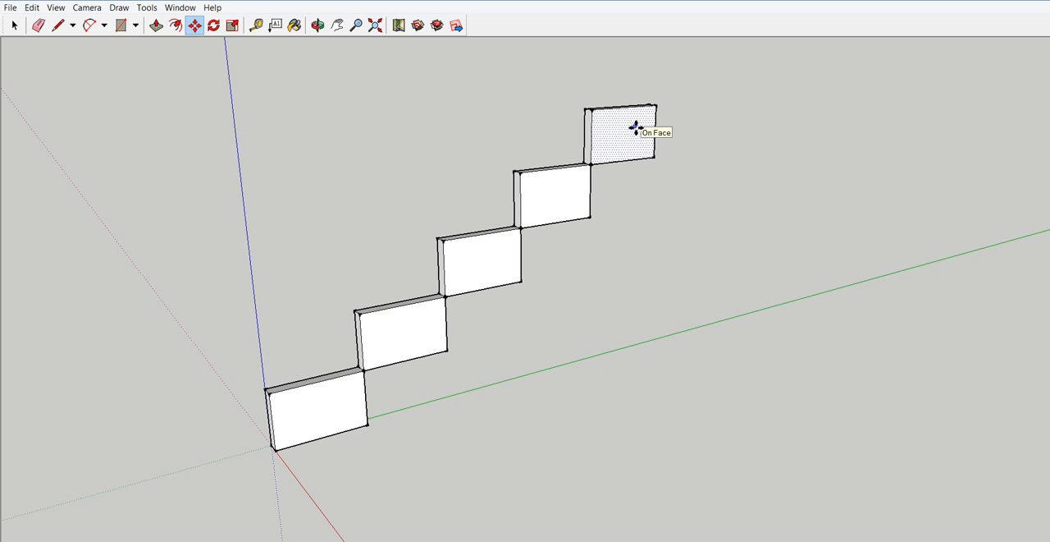
mouse_move(481, 275)
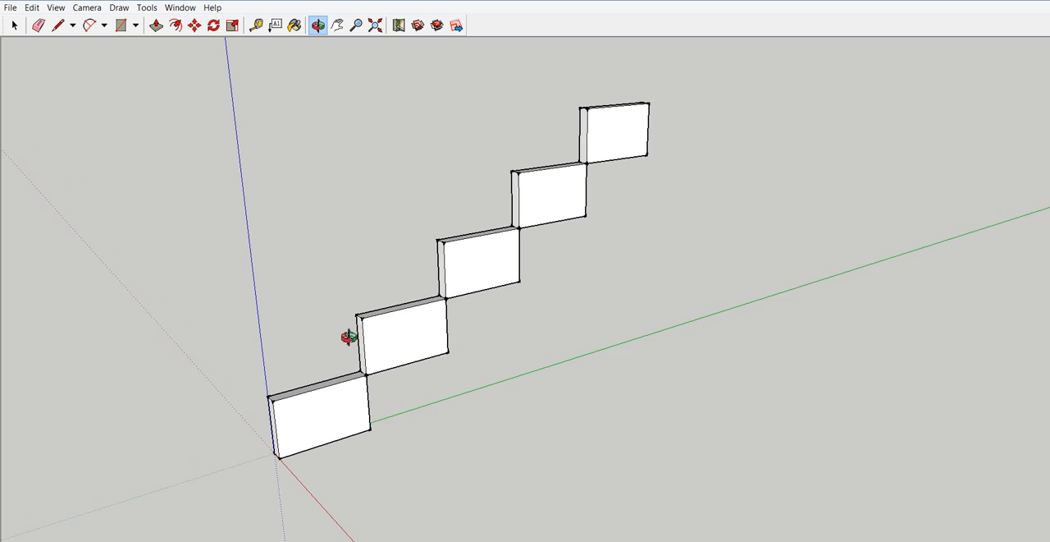
drag(348, 338, 903, 302)
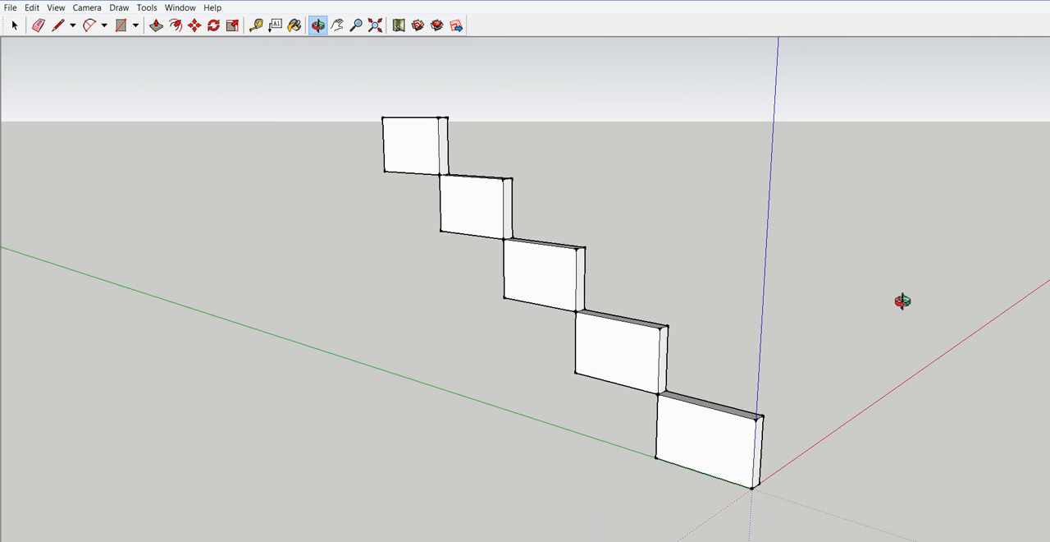
drag(903, 302, 315, 312)
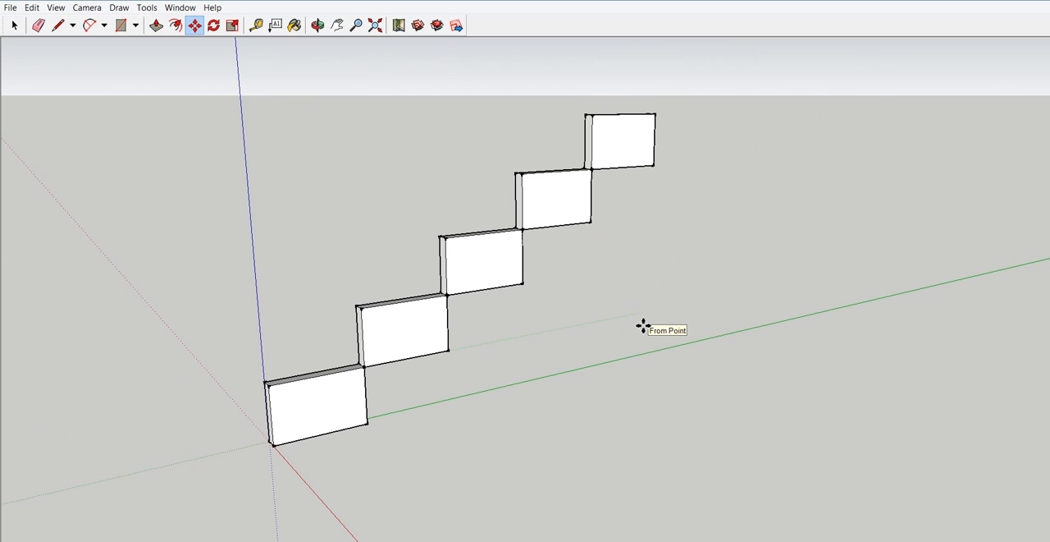
mouse_move(443, 297)
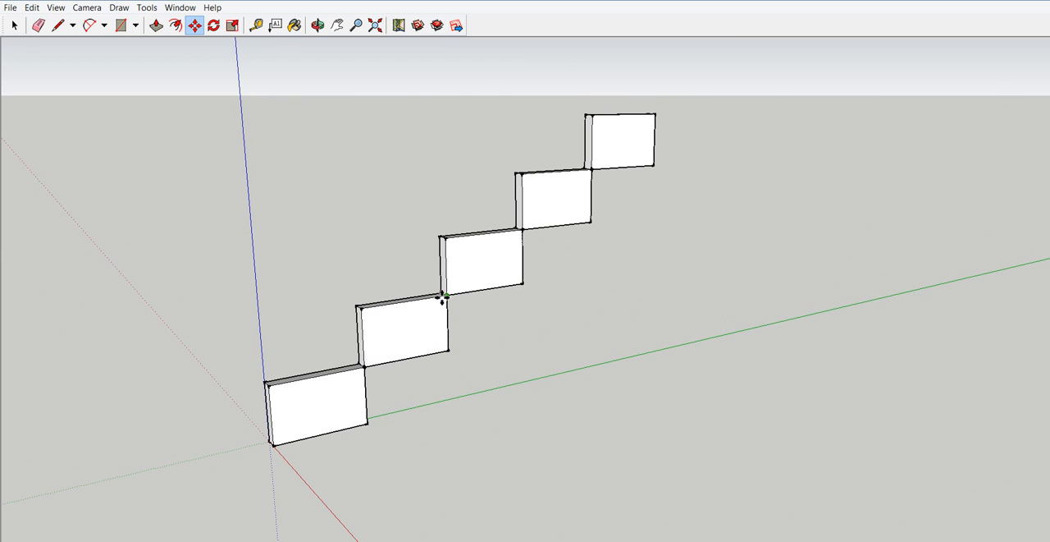
mouse_move(555, 210)
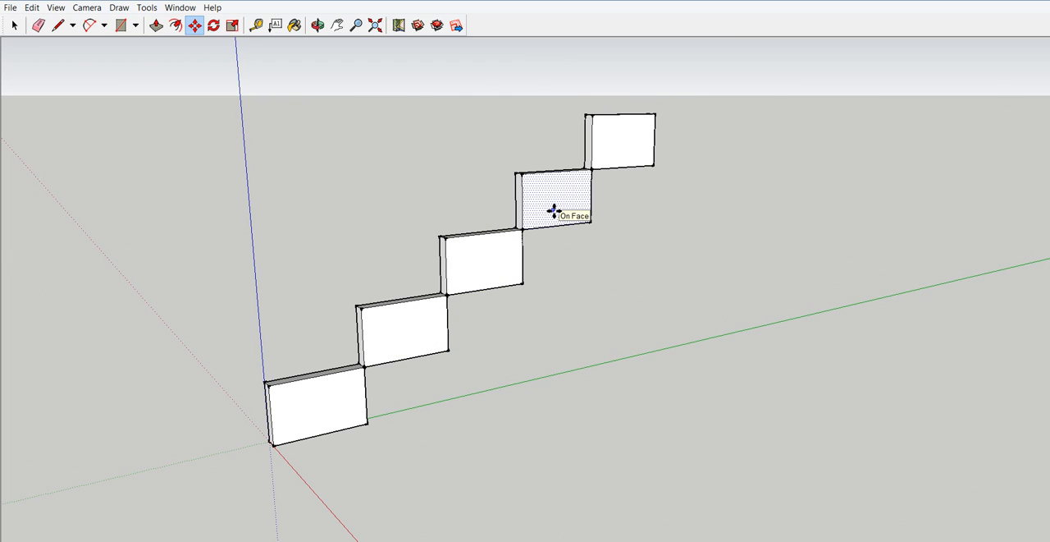
mouse_move(541, 213)
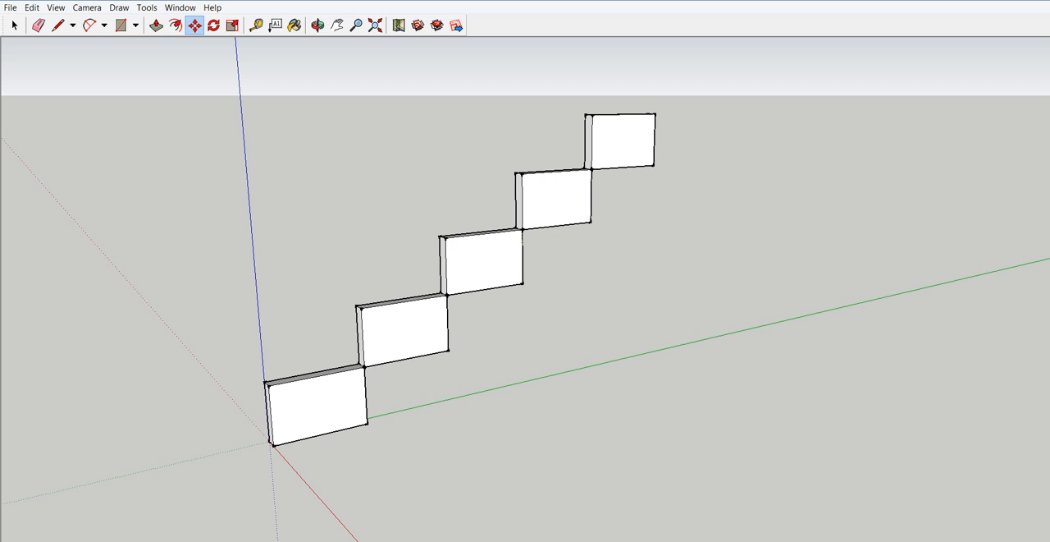
mouse_move(897, 433)
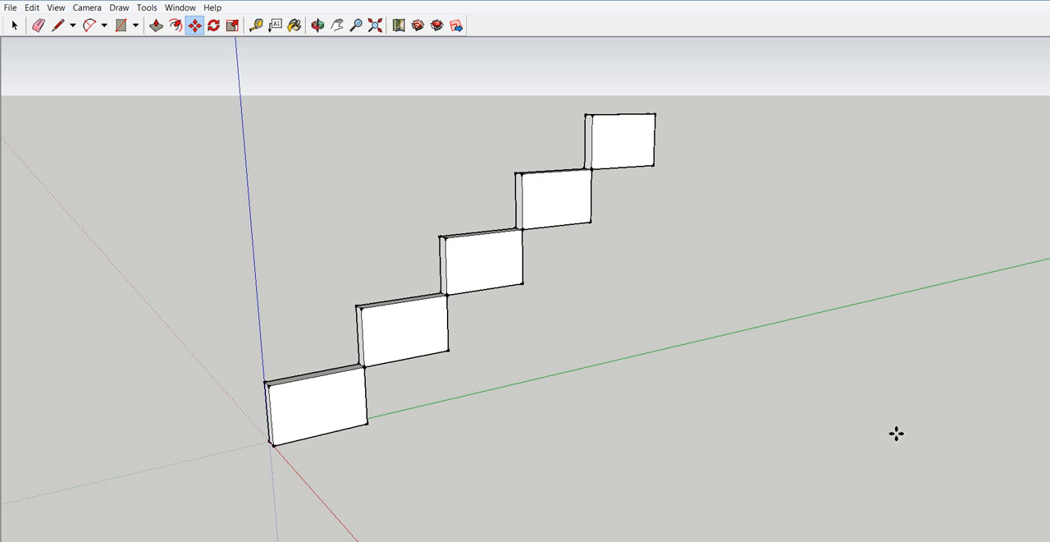
mouse_move(552, 348)
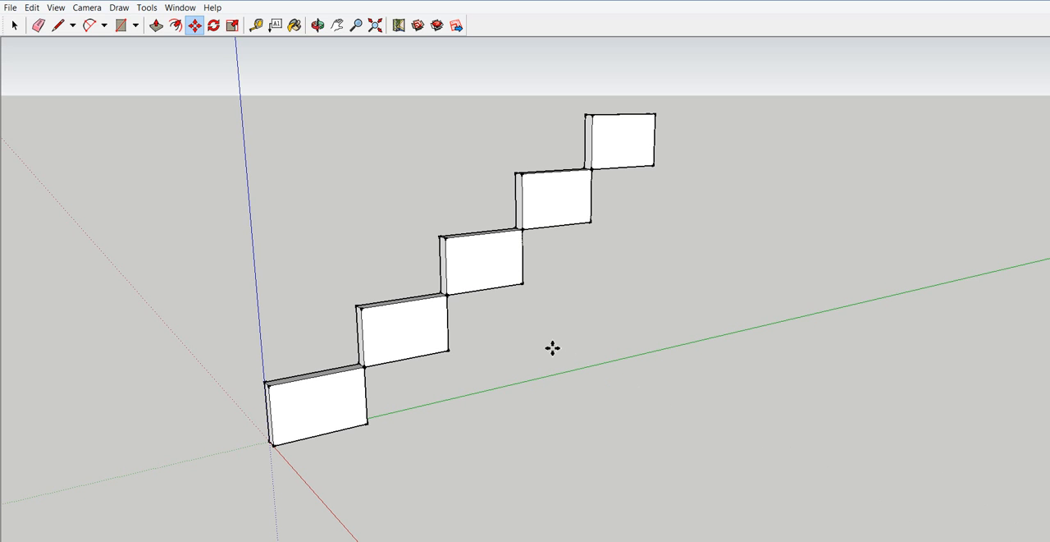
drag(552, 348, 686, 400)
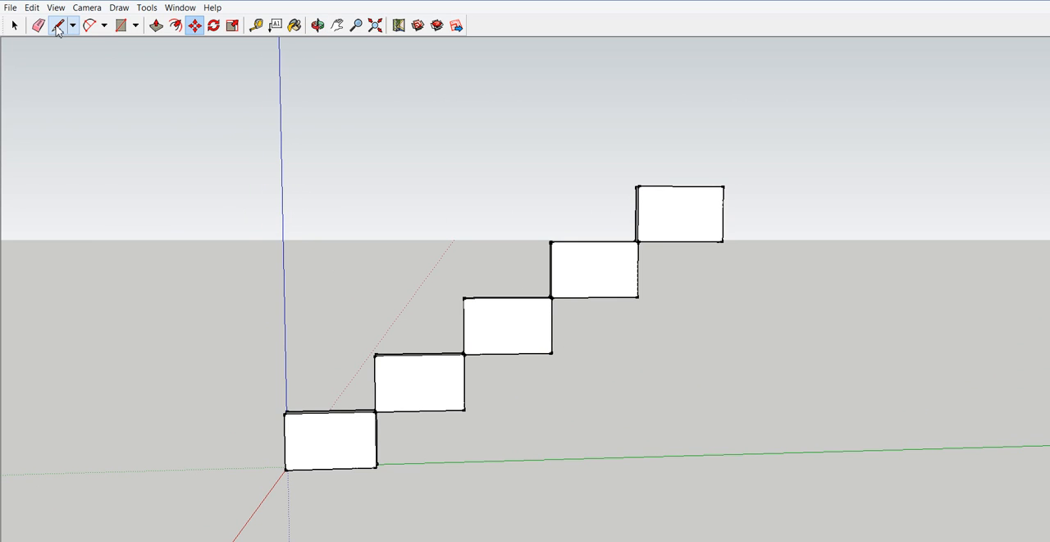
- Draw lines with the Line tool along the step corners forming the diagonal stringer underside
click(58, 25)
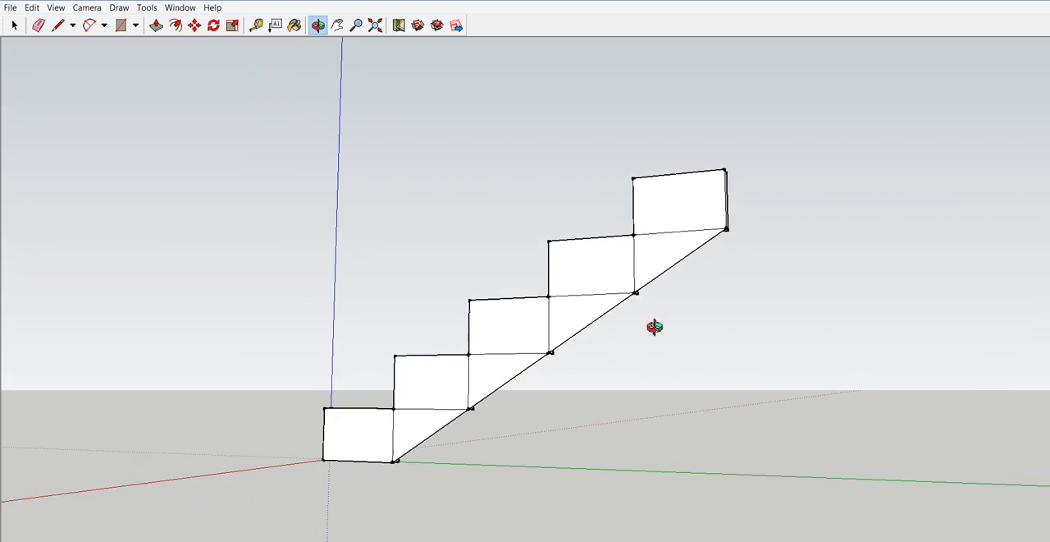
drag(655, 326, 477, 366)
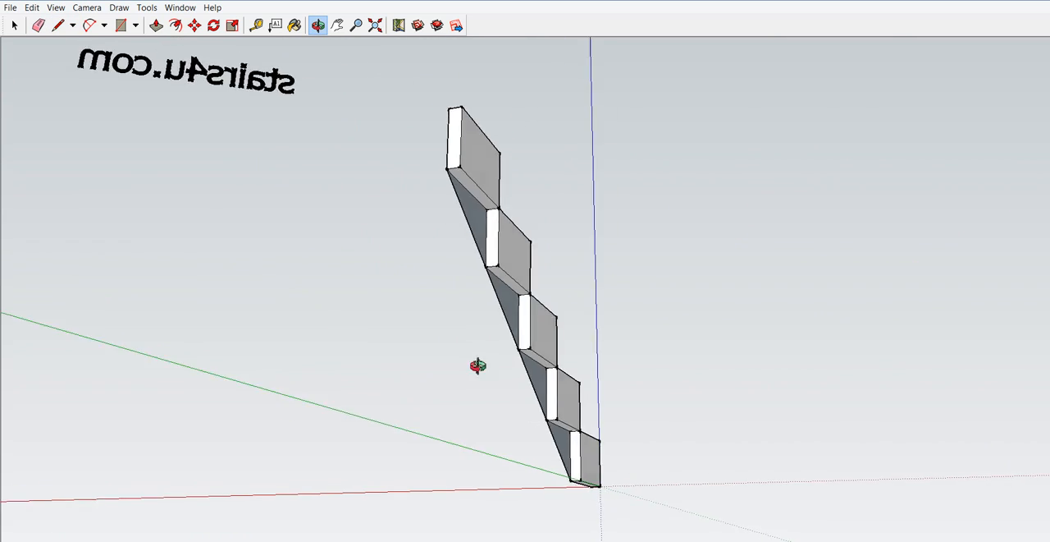
drag(478, 364, 244, 432)
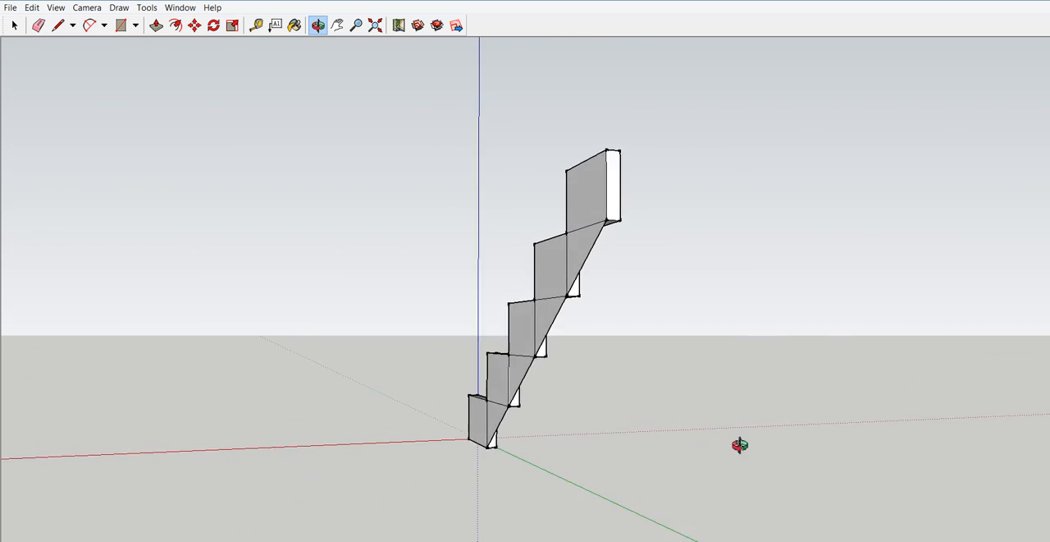
drag(738, 443, 411, 410)
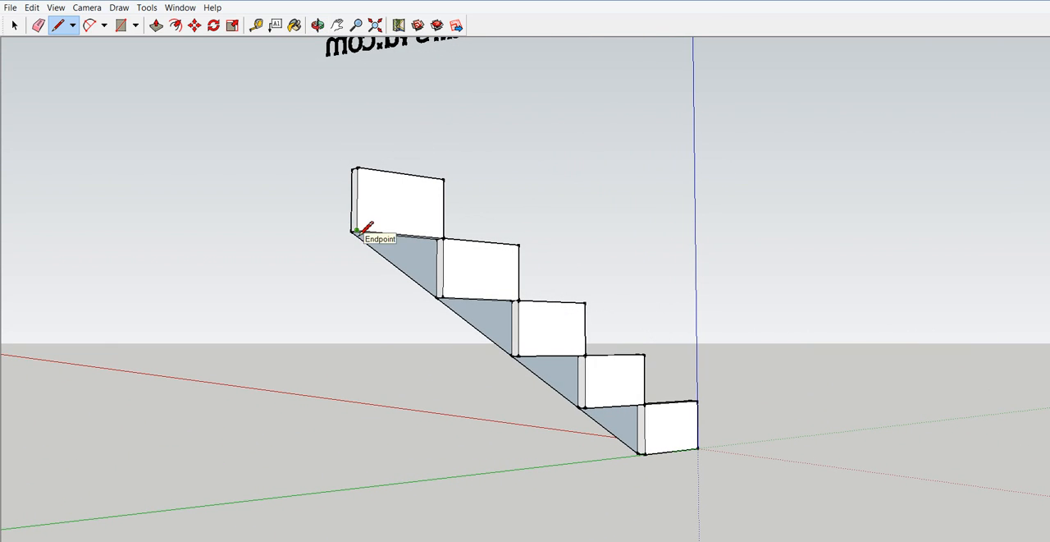
mouse_move(653, 447)
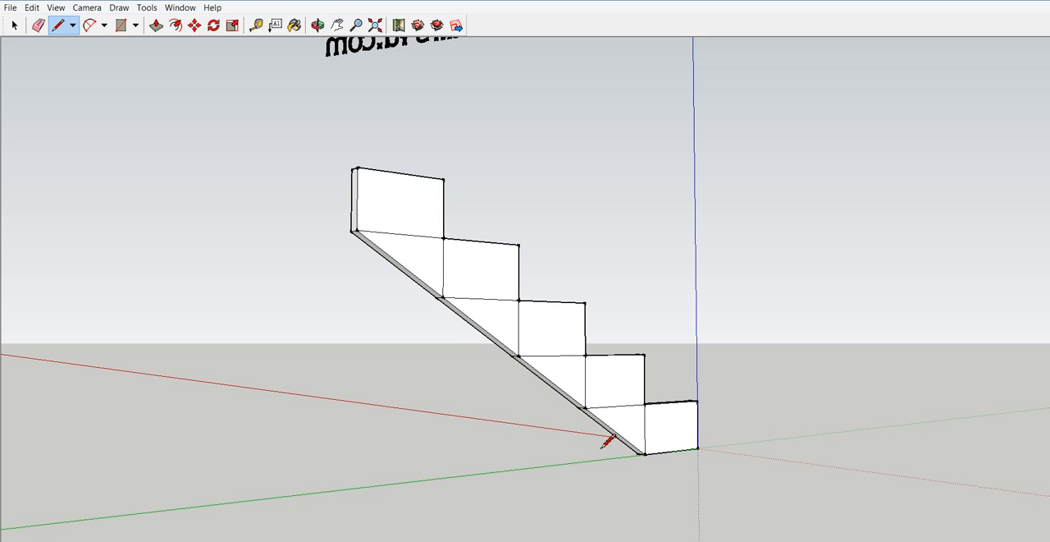
mouse_move(82, 37)
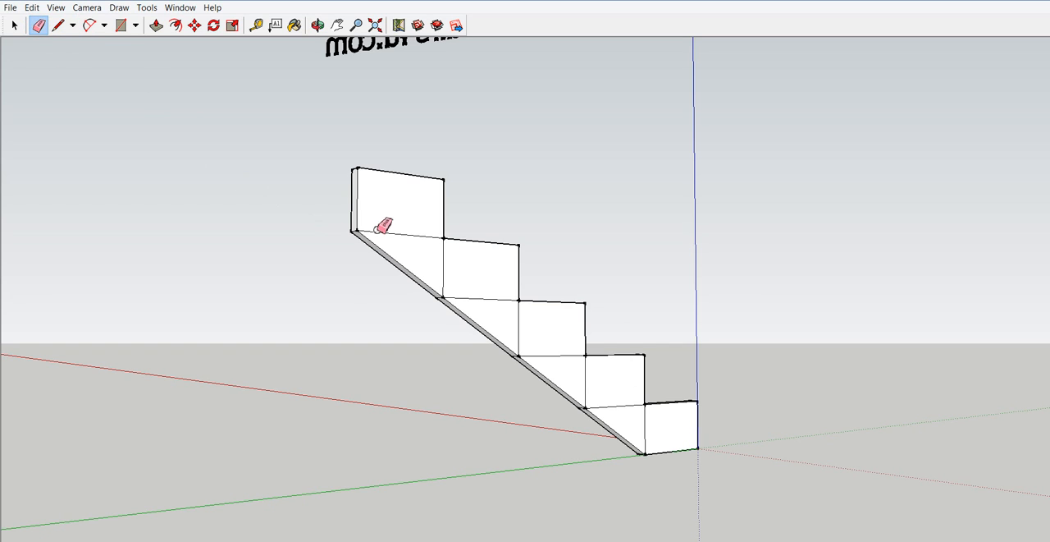
mouse_move(489, 297)
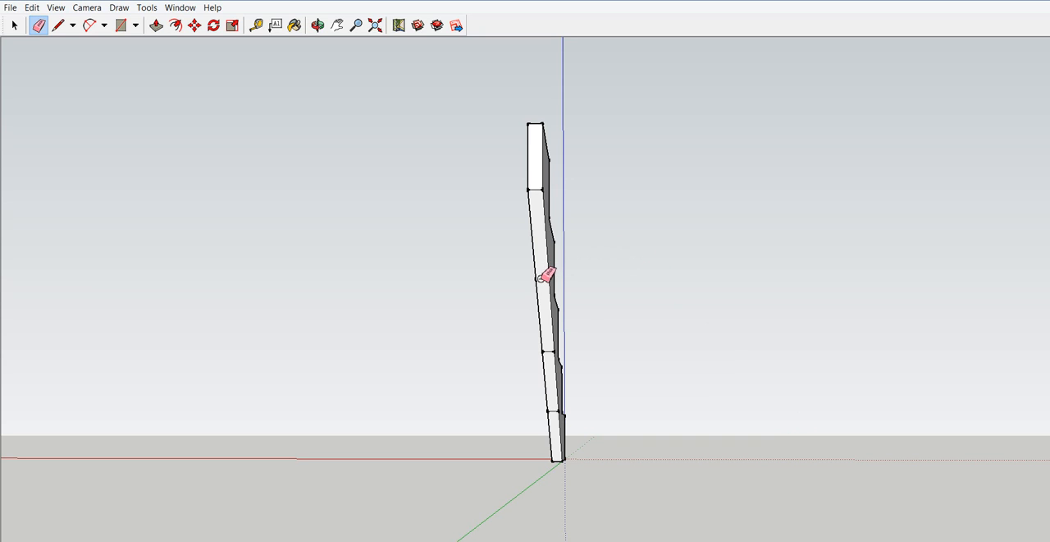
mouse_move(552, 348)
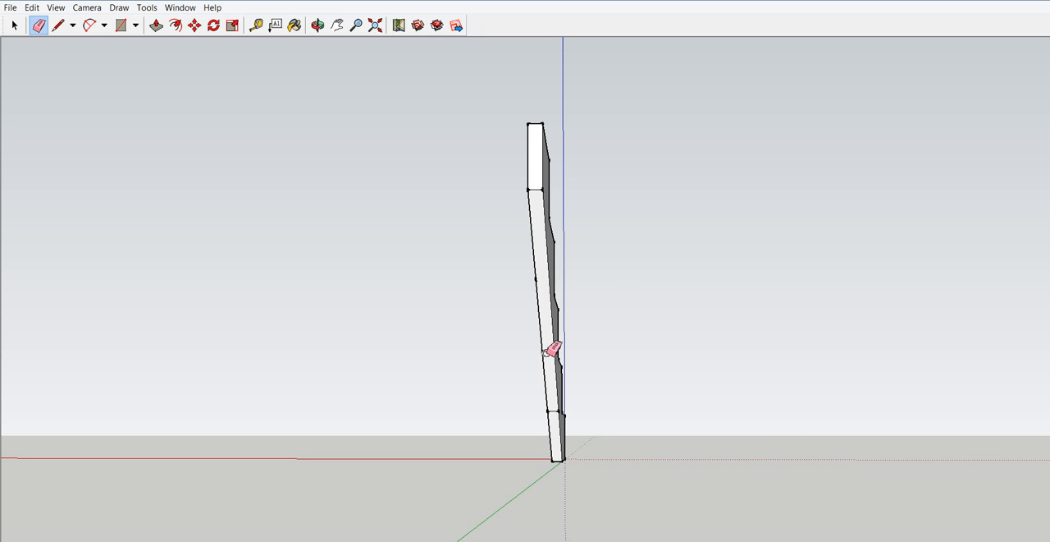
mouse_move(561, 409)
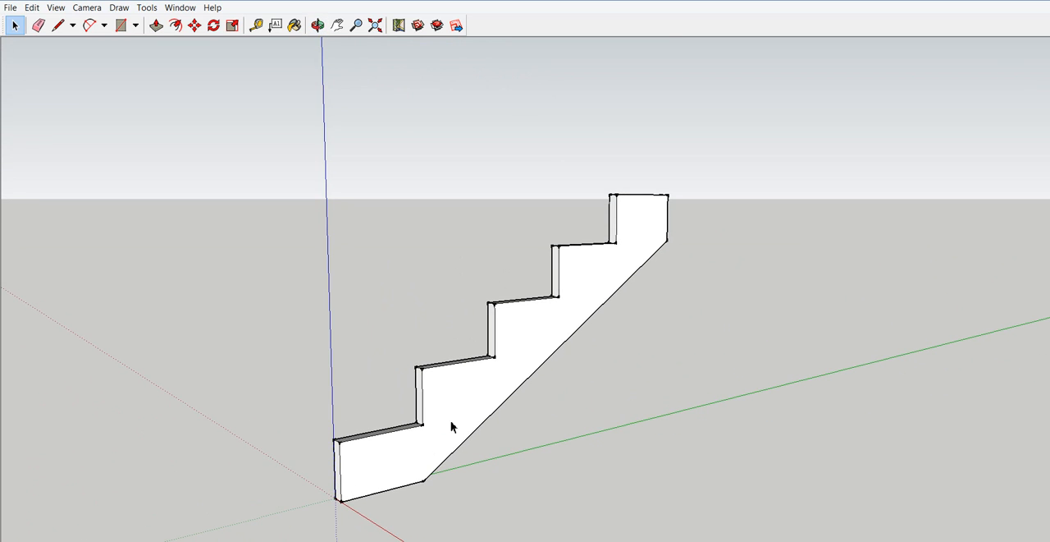
click(319, 25)
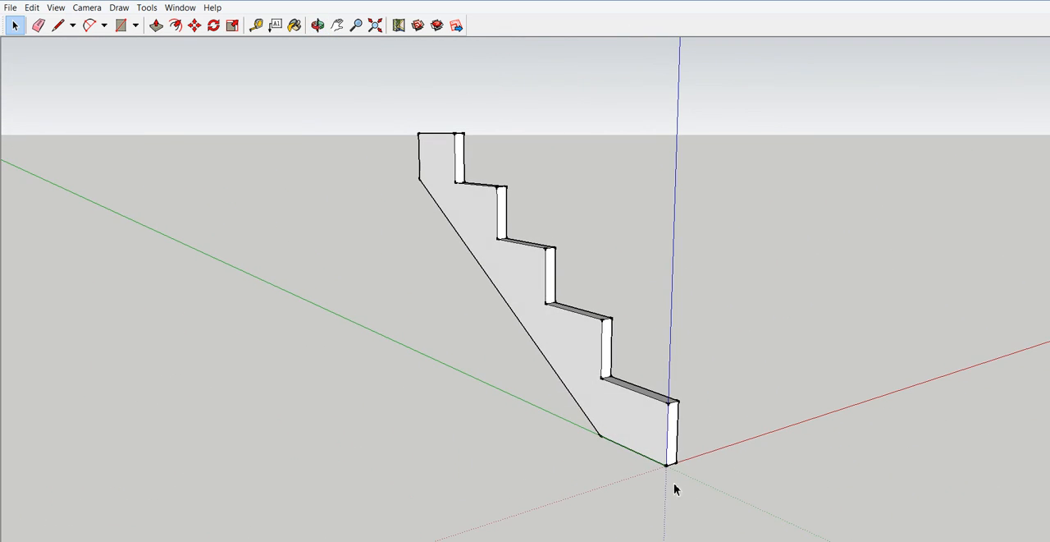
mouse_move(671, 413)
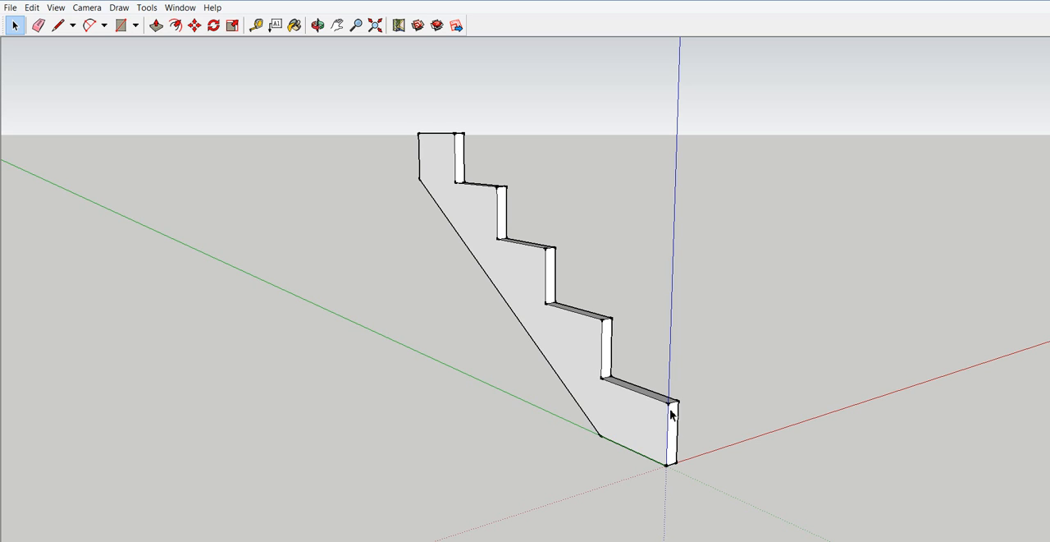
mouse_move(668, 409)
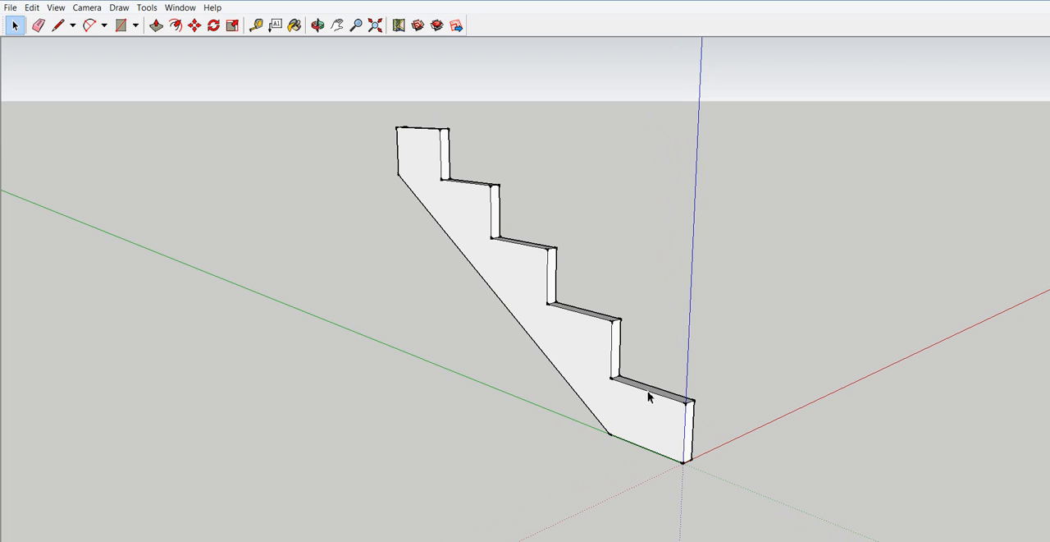
mouse_move(524, 229)
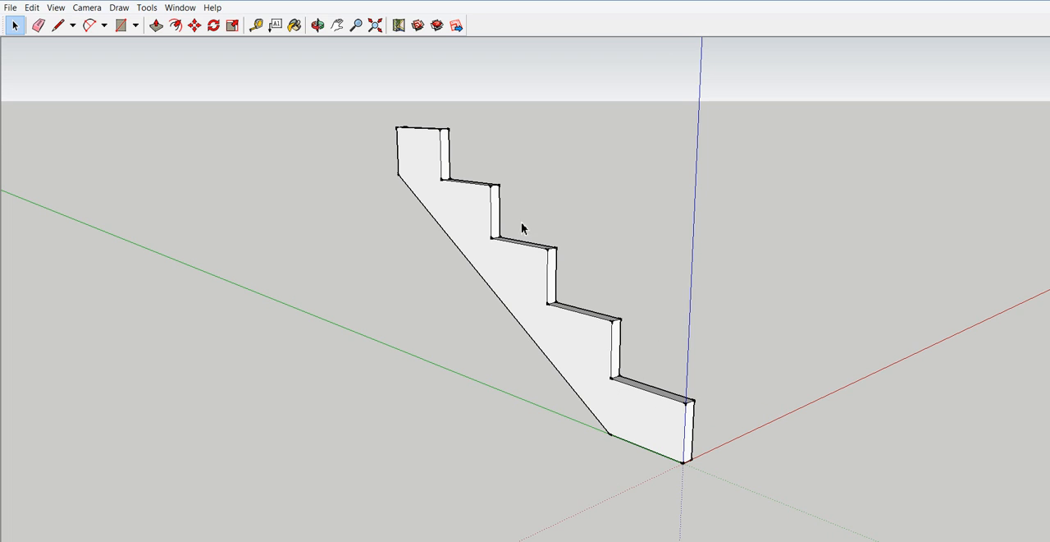
mouse_move(742, 105)
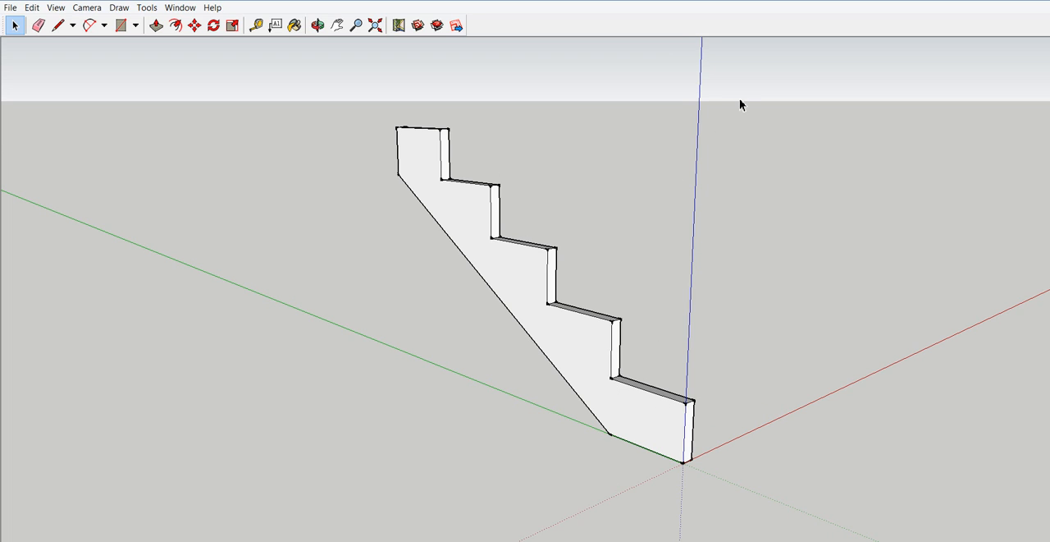
click(519, 273)
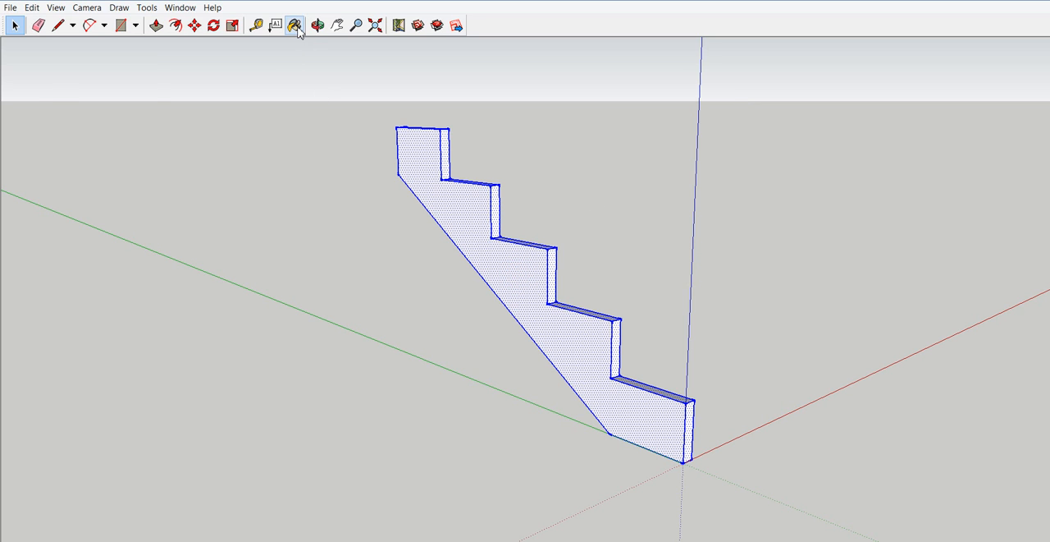
- From the Materials library, try golden orange then olive colour on the stringer
click(295, 25)
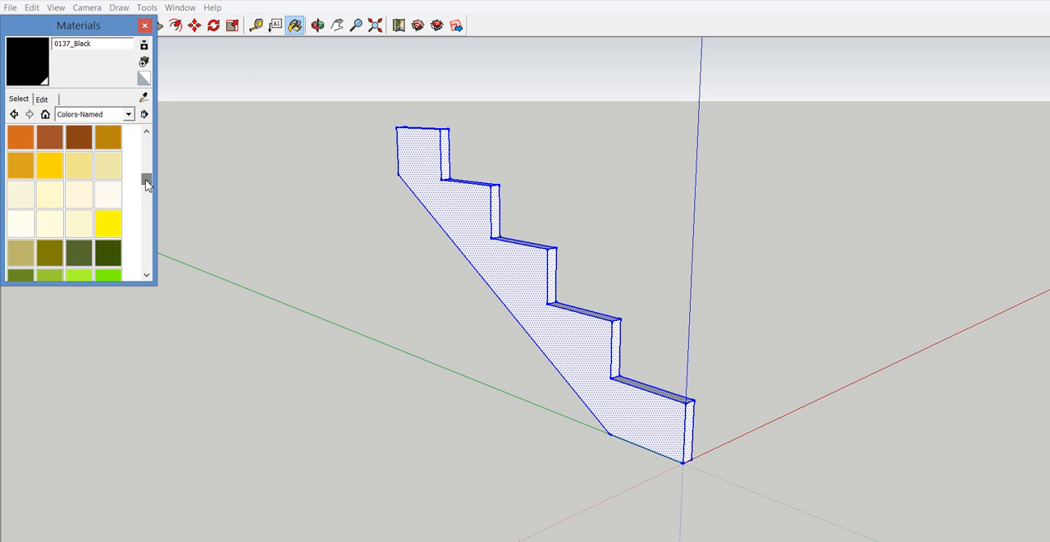
click(512, 258)
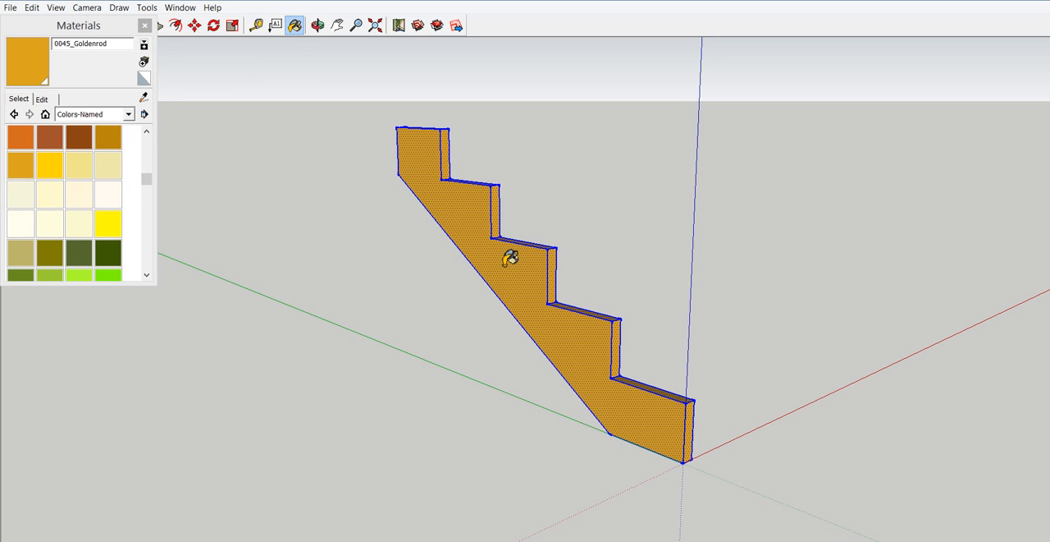
click(49, 253)
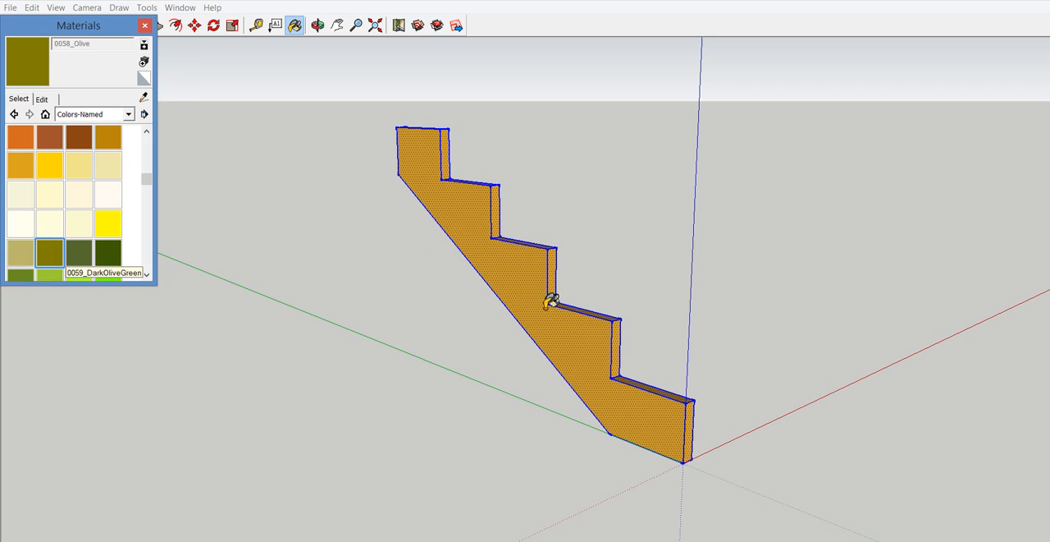
click(130, 115)
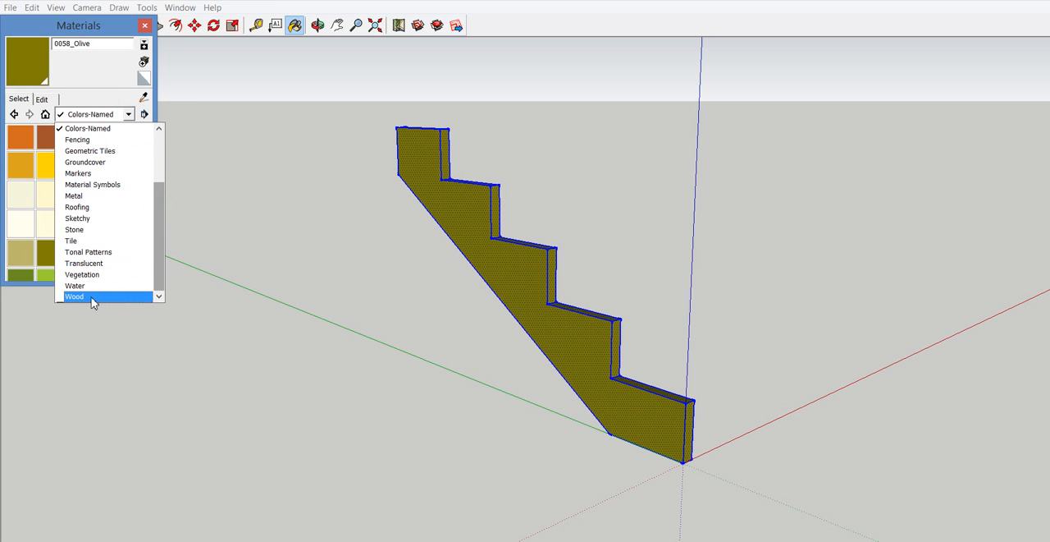
- Apply the Wood_Plywood_Knots texture from the Wood category and begin editing it
click(76, 296)
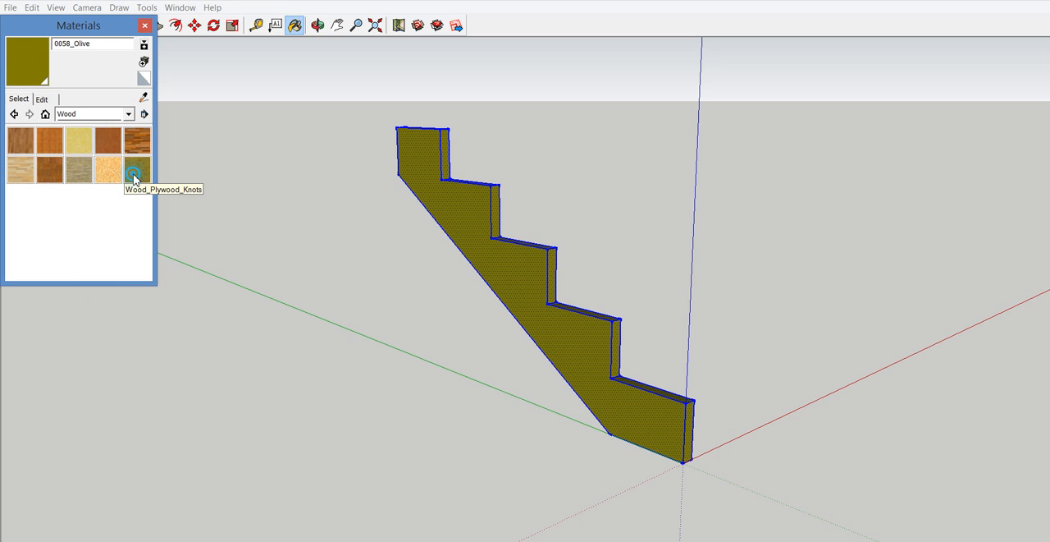
click(135, 171)
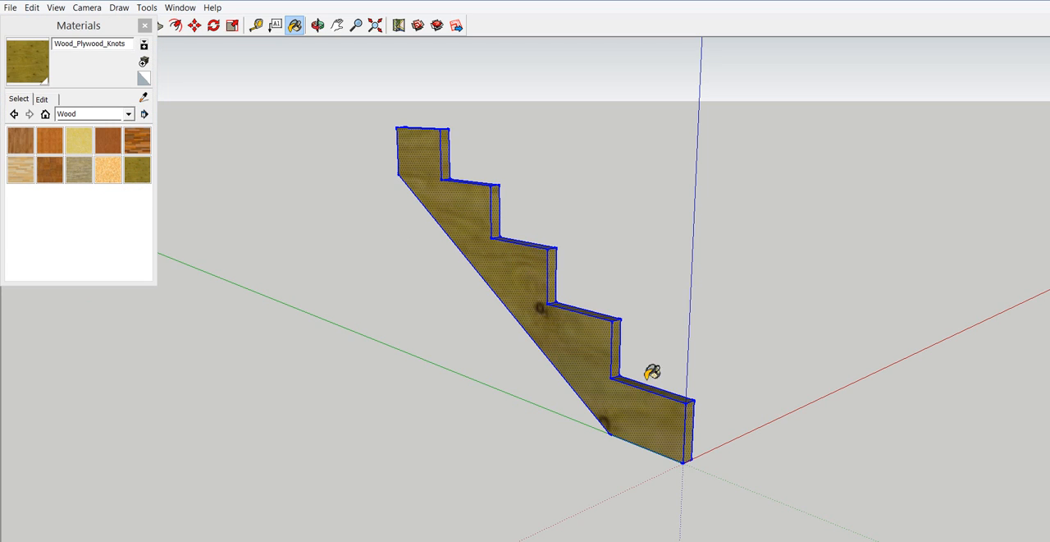
mouse_move(76, 128)
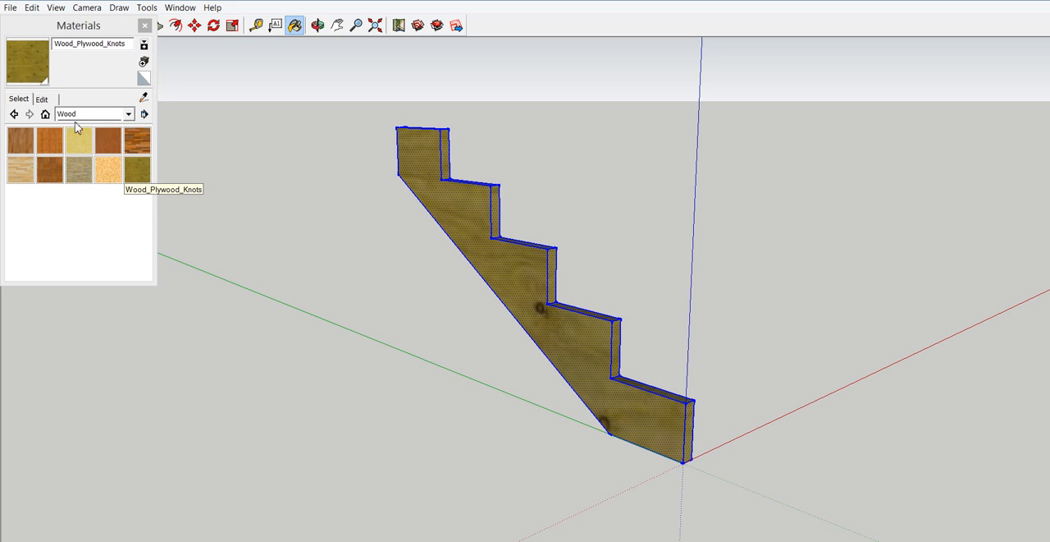
click(39, 98)
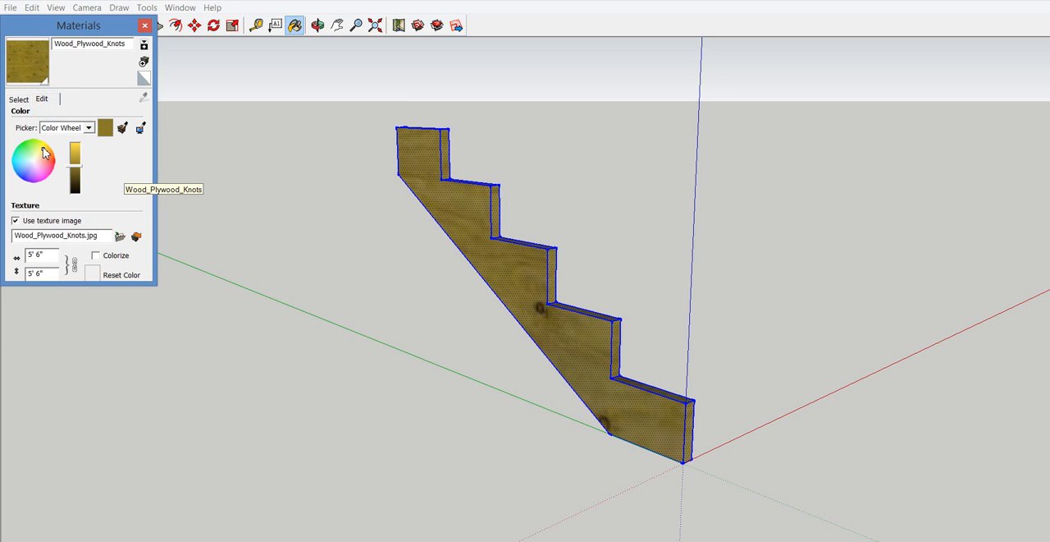
- Tint the plywood warmer orange-brown, reduce its texture width, and close the Materials panel
click(49, 160)
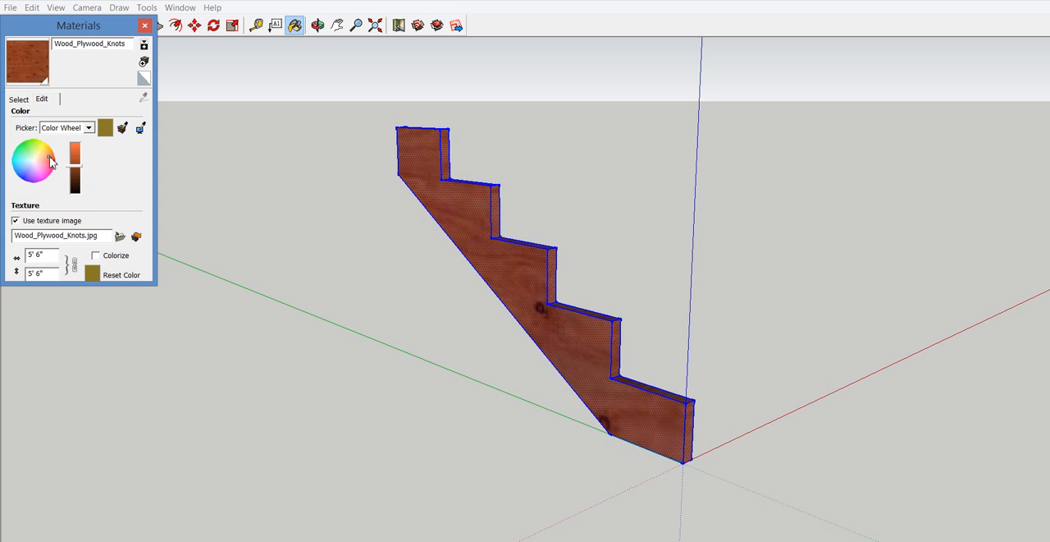
click(51, 155)
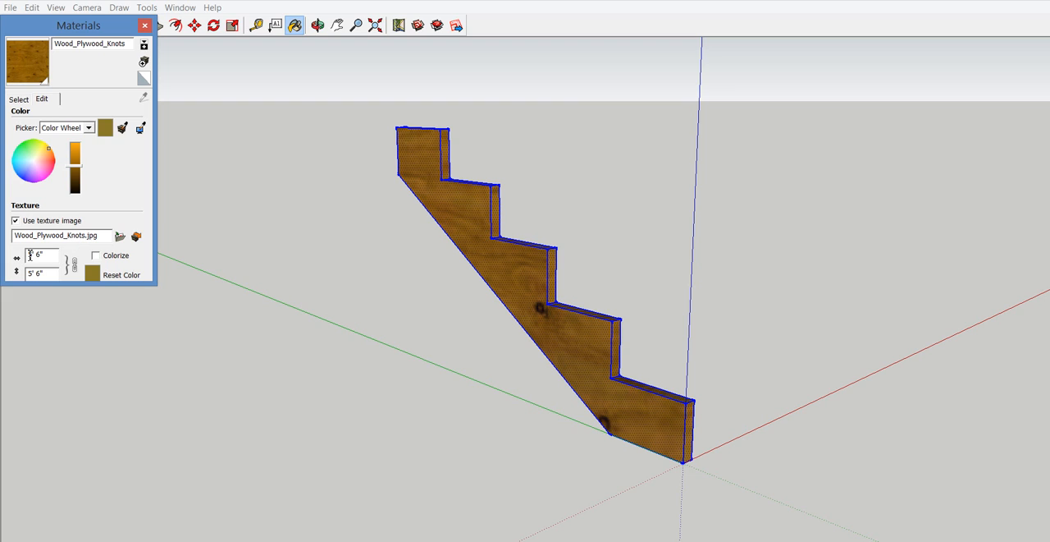
click(39, 255)
text(2)
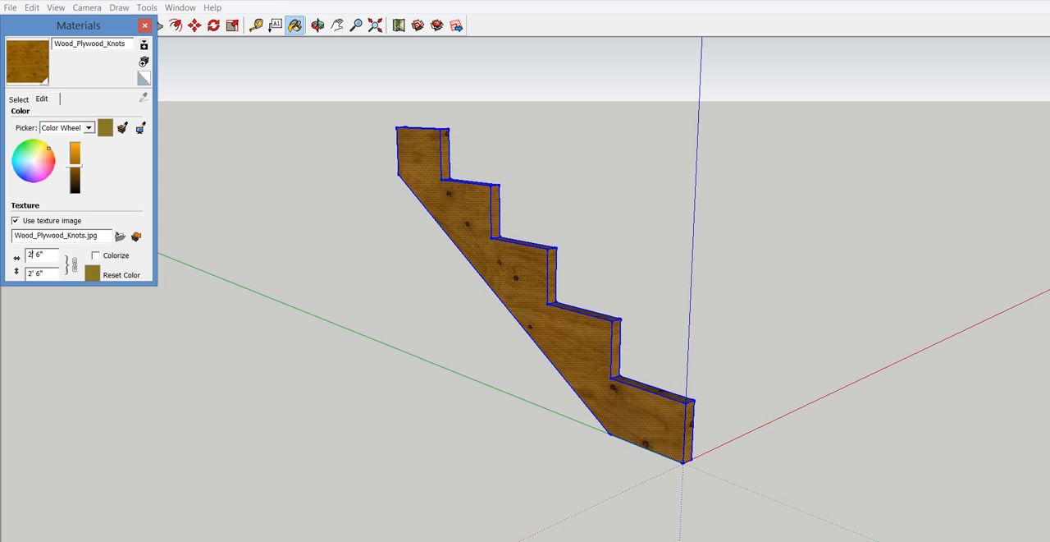
mouse_move(304, 243)
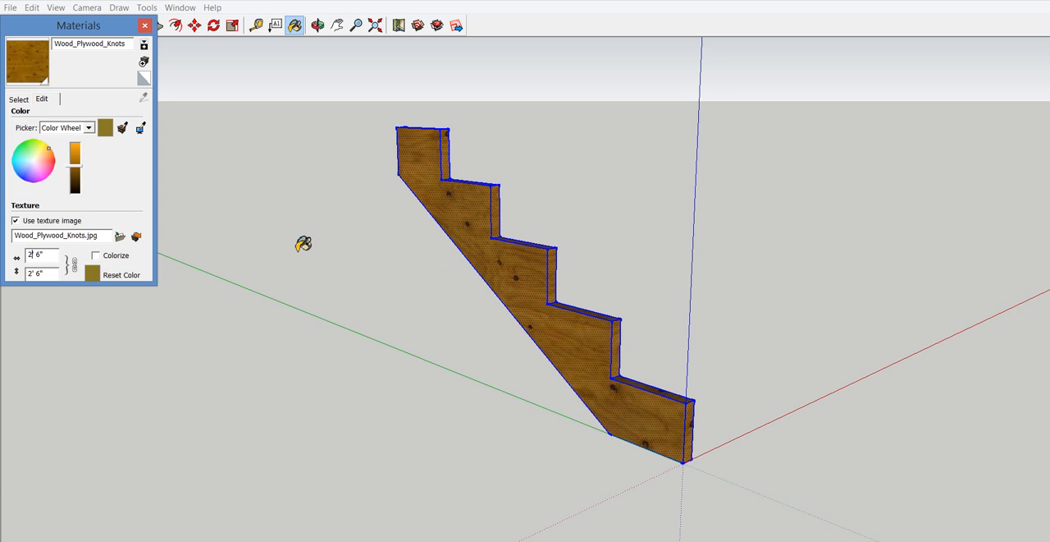
mouse_move(195, 75)
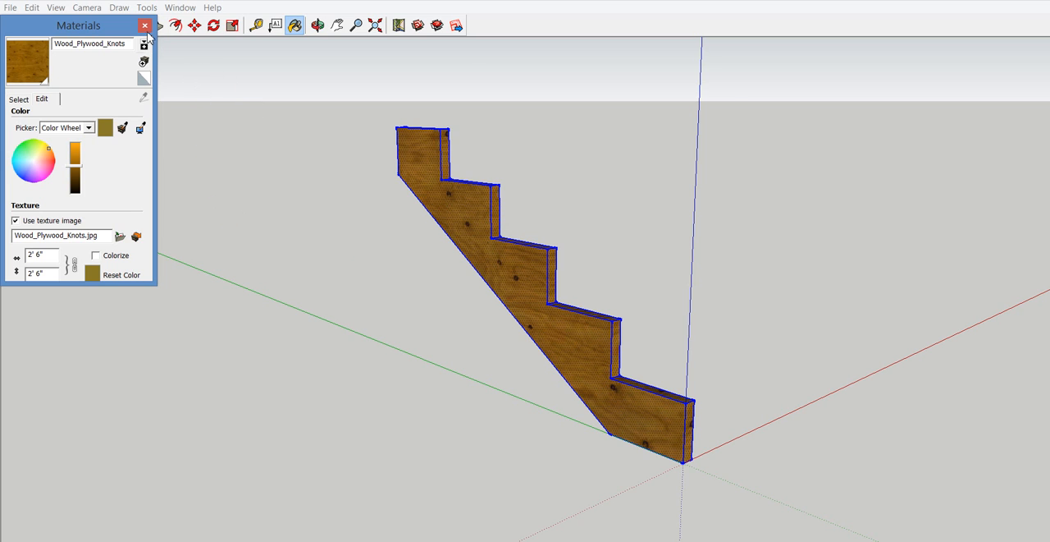
click(144, 24)
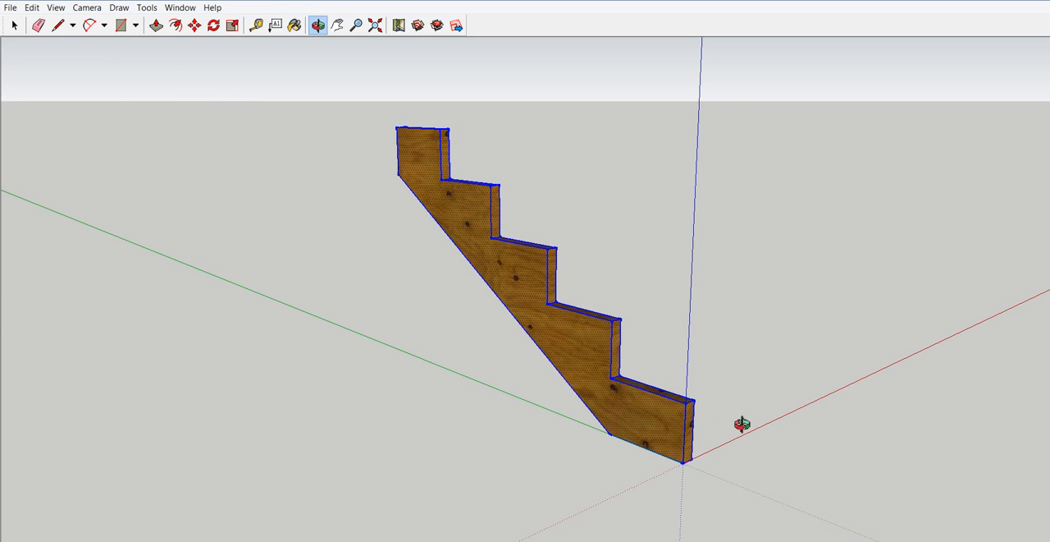
drag(738, 423, 639, 437)
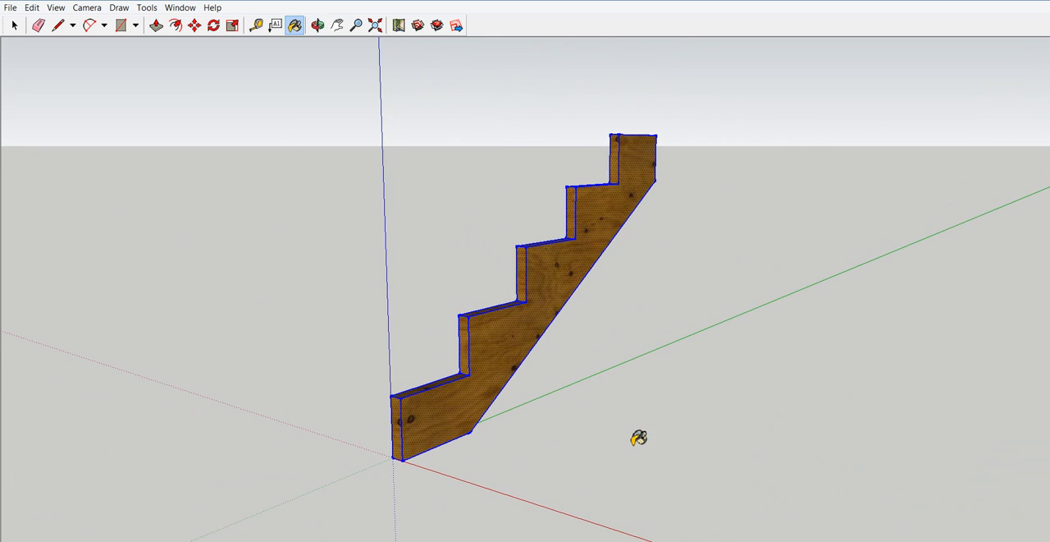
drag(639, 436, 681, 456)
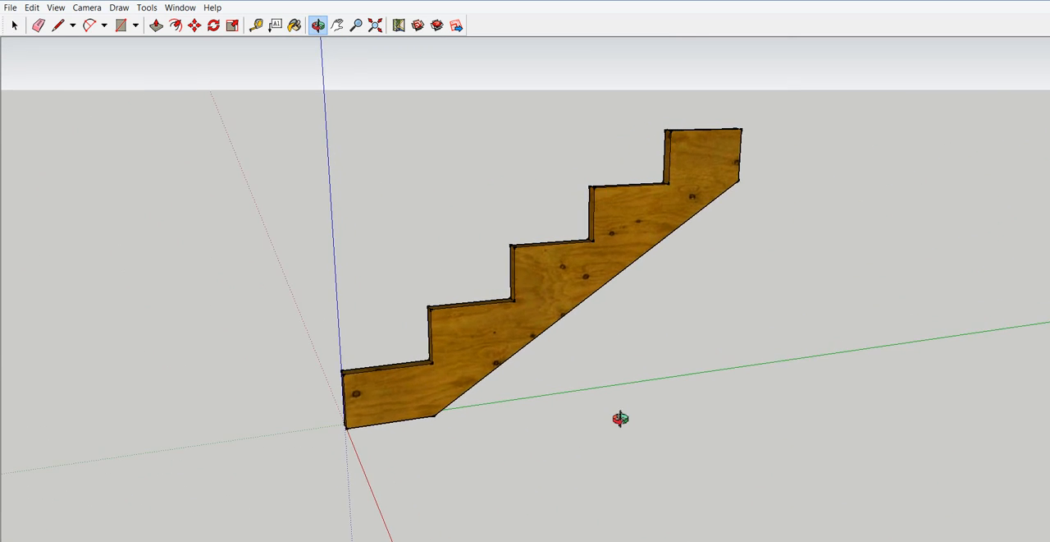
drag(620, 418, 509, 292)
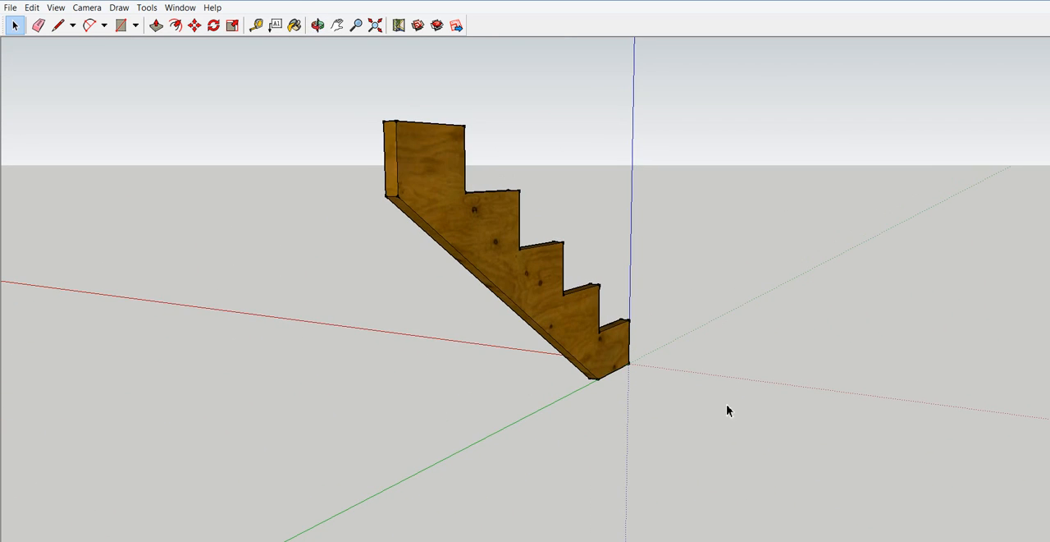
drag(730, 411, 852, 423)
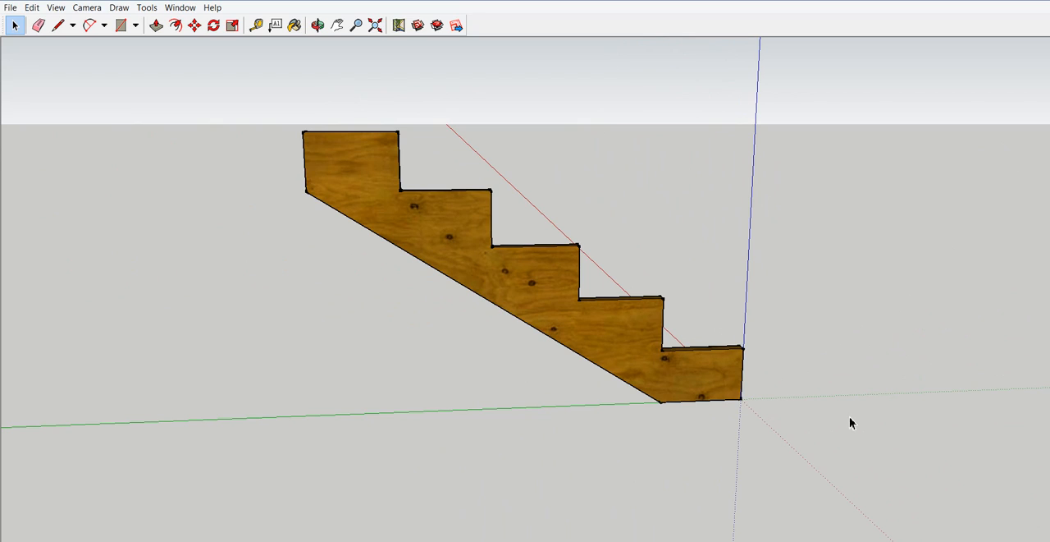